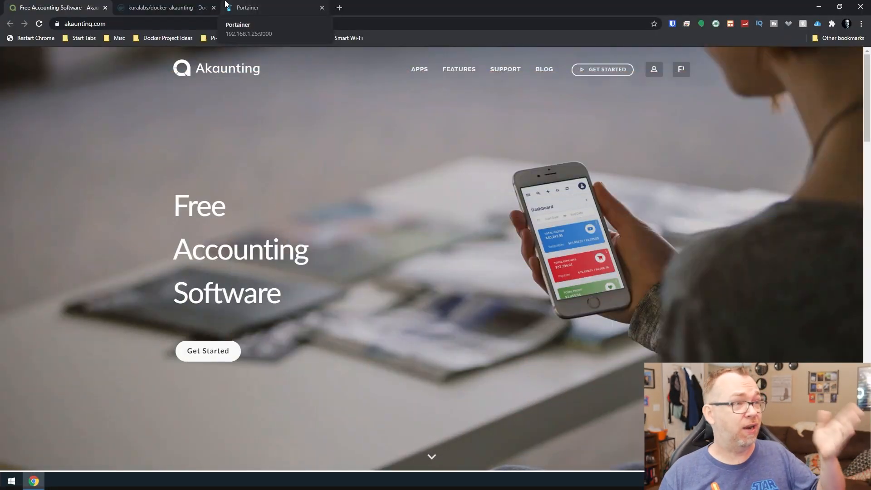
Scroll through the current page, then switch to the kuralabs/docker-akaunting Docker Hub image page
{"action": "scroll", "scroll_direction": "down", "scroll_amount": 3}
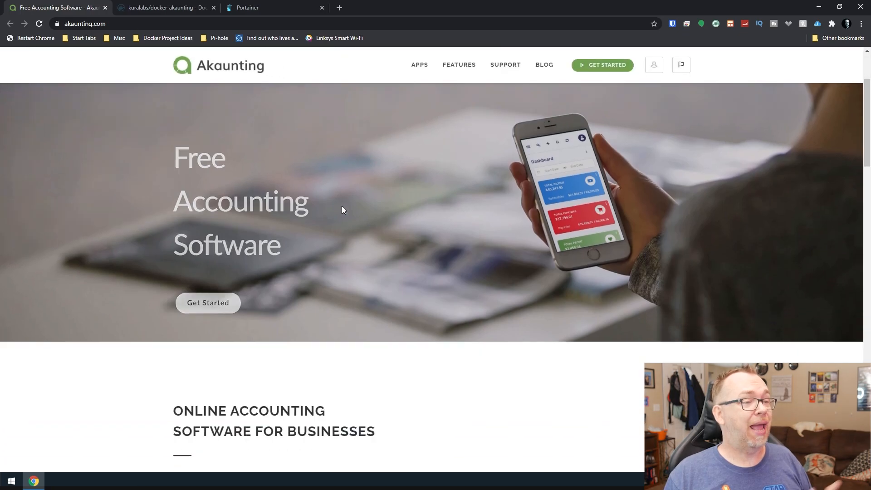
{"action": "scroll", "scroll_direction": "down", "scroll_amount": 3}
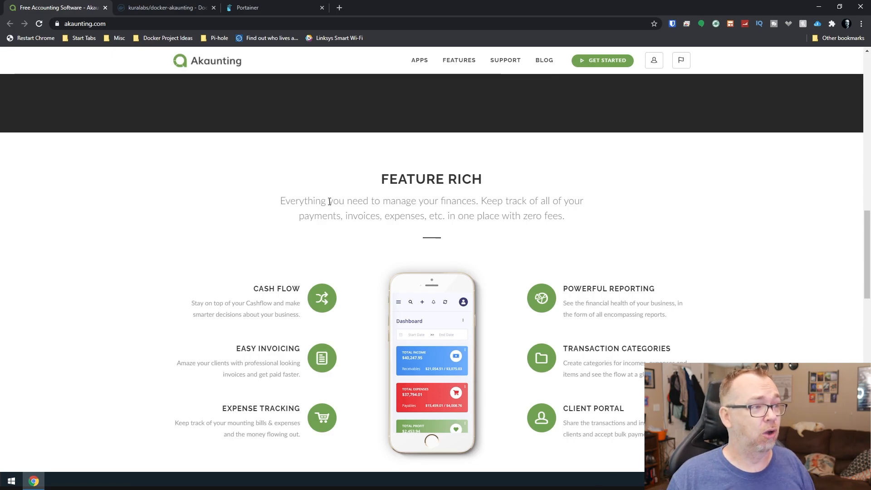
{"action": "scroll", "scroll_direction": "down", "scroll_amount": 3}
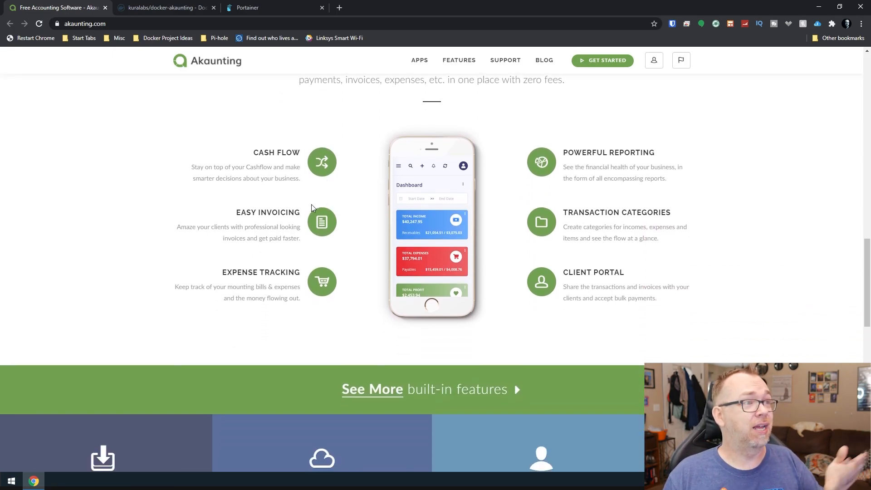
{"action": "mouse_move", "coordinate": [350, 216]}
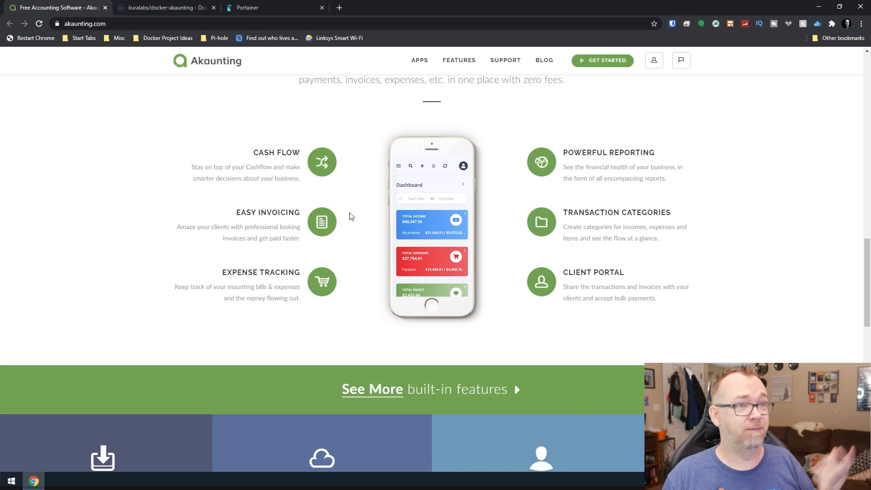
{"action": "mouse_move", "coordinate": [615, 248]}
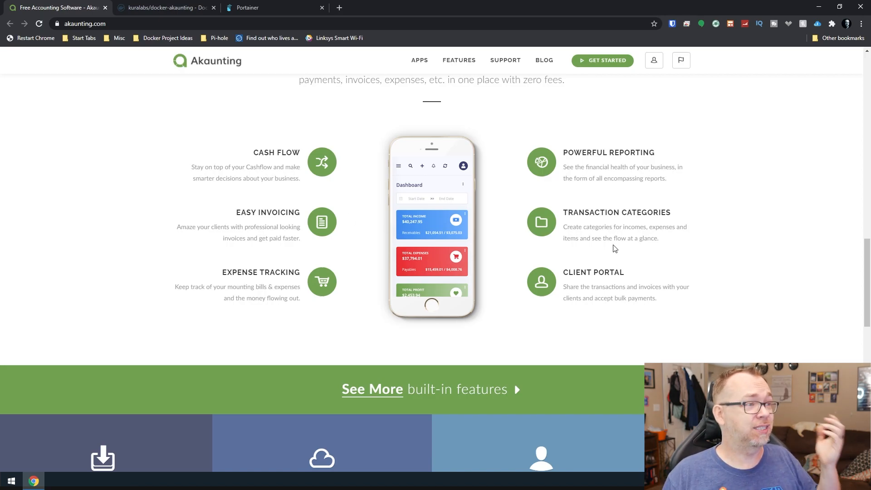
{"action": "scroll", "scroll_direction": "down", "scroll_amount": 3}
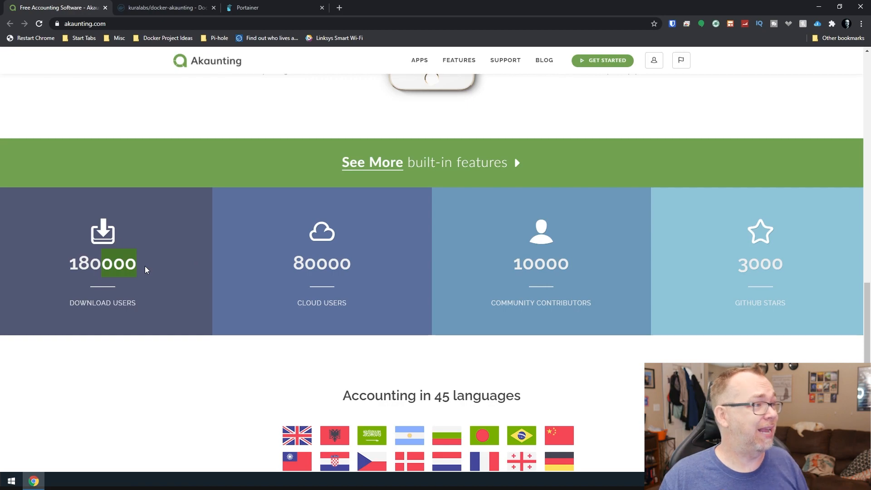
{"action": "scroll", "scroll_direction": "down", "scroll_amount": 3}
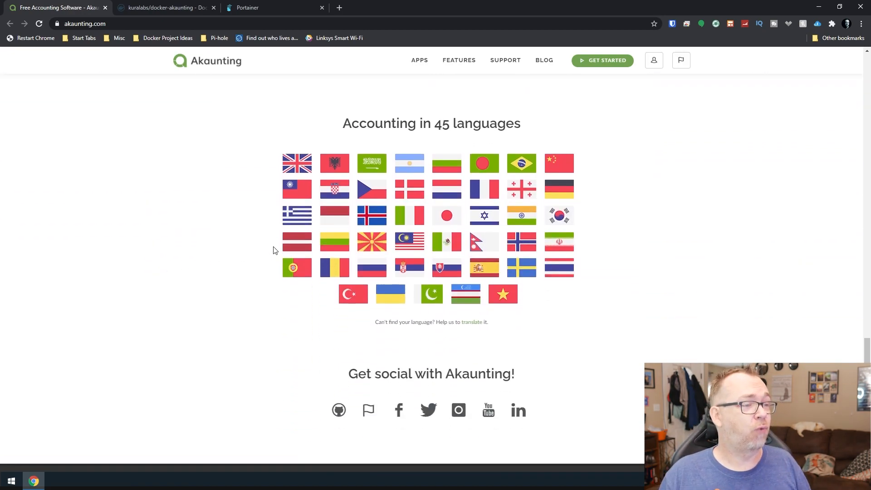
{"action": "scroll", "scroll_direction": "down", "scroll_amount": 3}
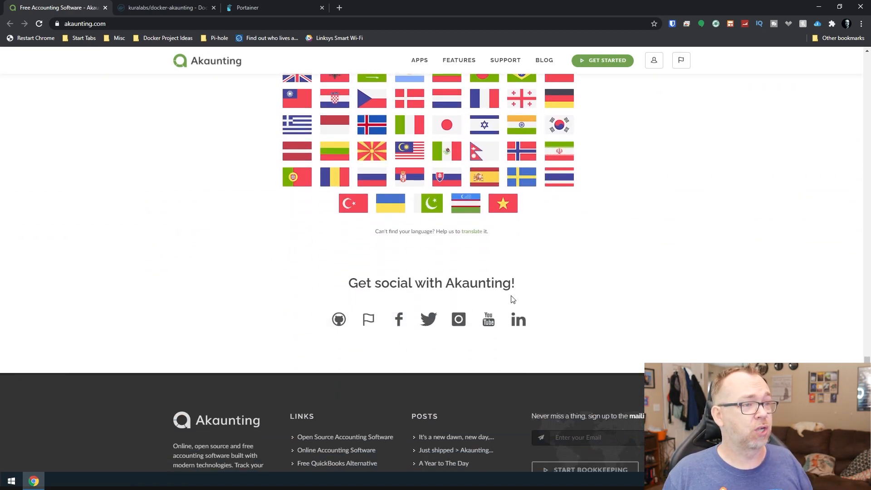
{"action": "scroll", "scroll_direction": "up", "scroll_amount": 3}
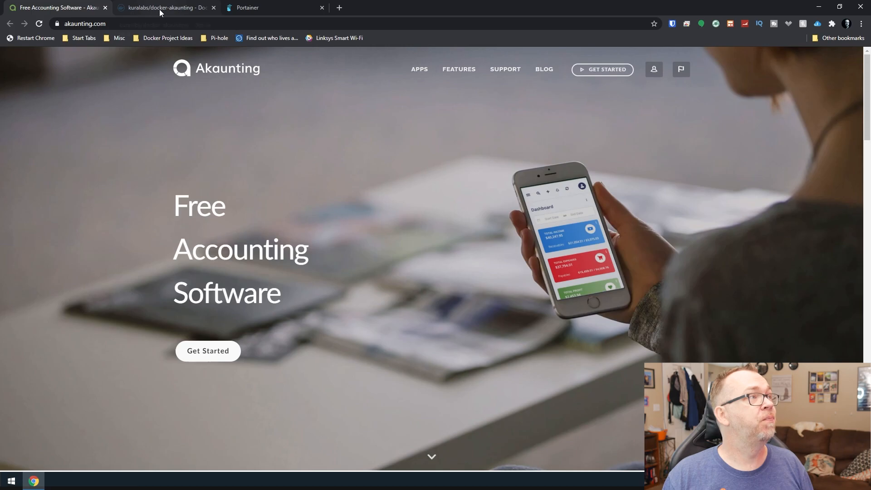
{"action": "left_click", "coordinate": [165, 7]}
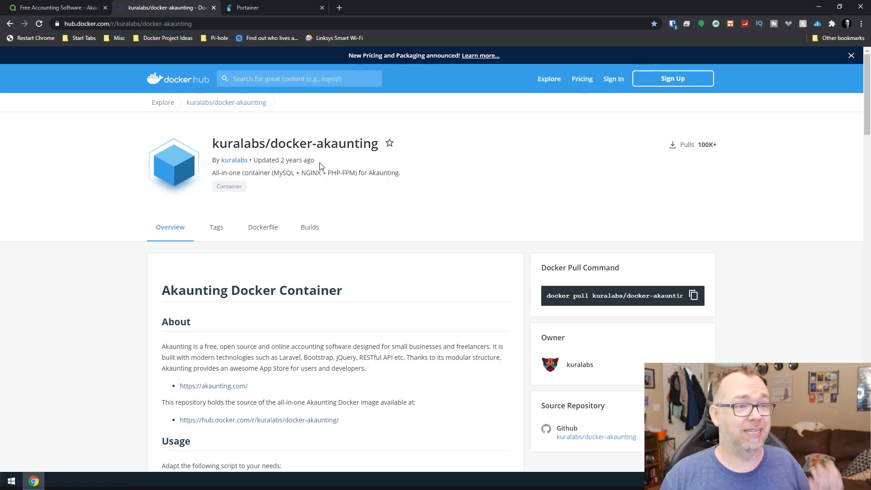
Highlight the image's usage script for review, then return to Portainer
{"action": "scroll", "scroll_direction": "down", "scroll_amount": 3}
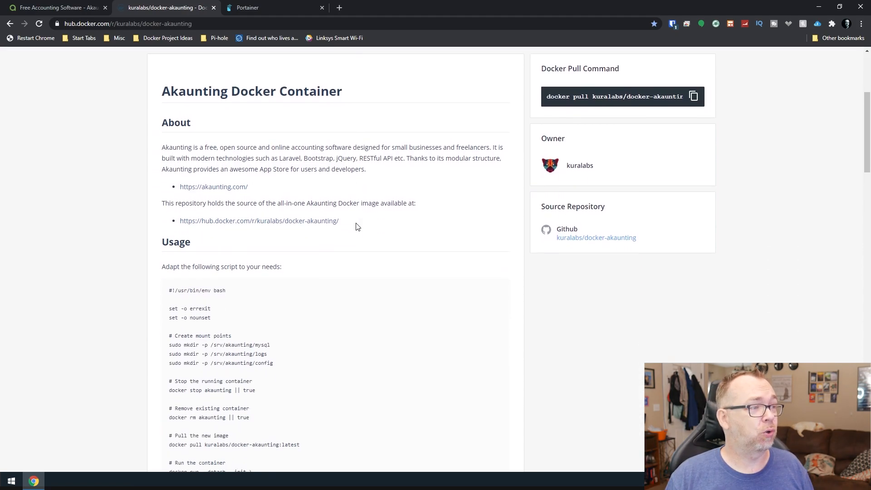
{"action": "scroll", "scroll_direction": "down", "scroll_amount": 3}
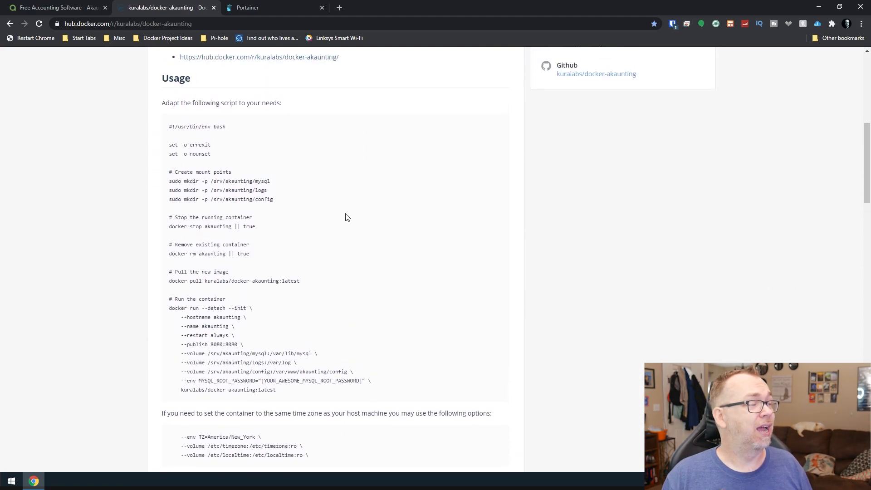
{"action": "left_click_drag", "start_coordinate": [162, 103], "coordinate": [297, 383]}
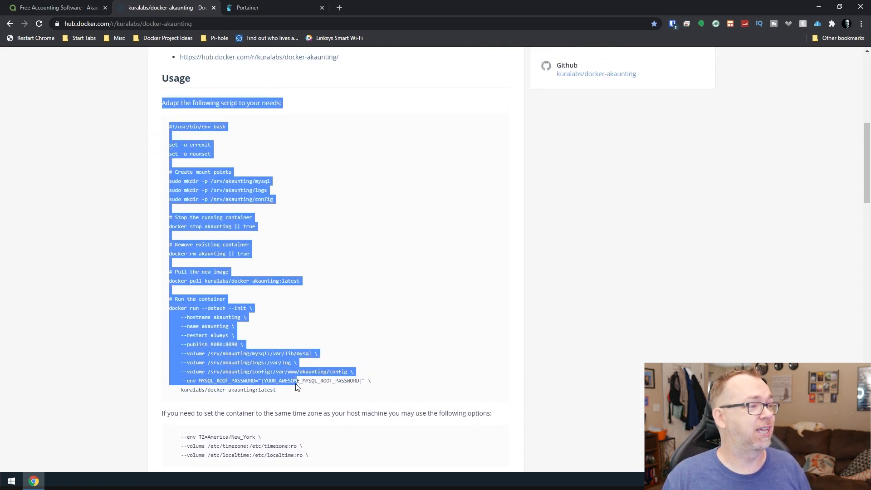
{"action": "left_click", "coordinate": [299, 387]}
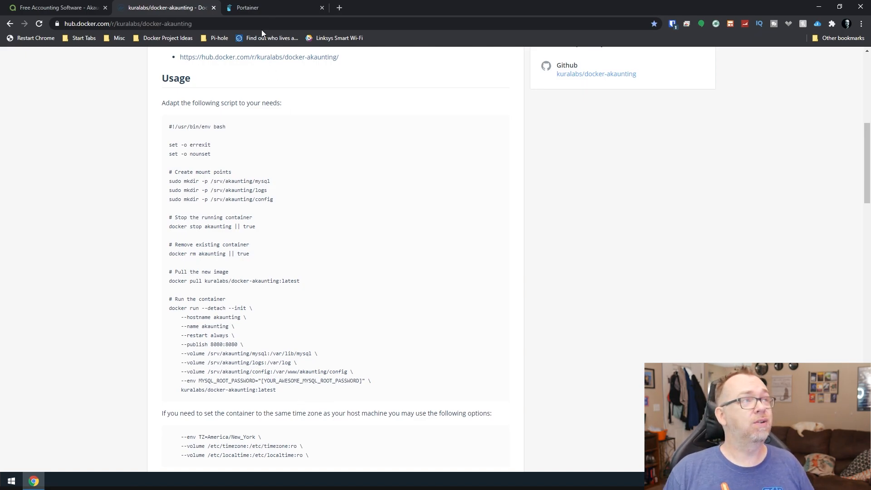
{"action": "left_click", "coordinate": [262, 7]}
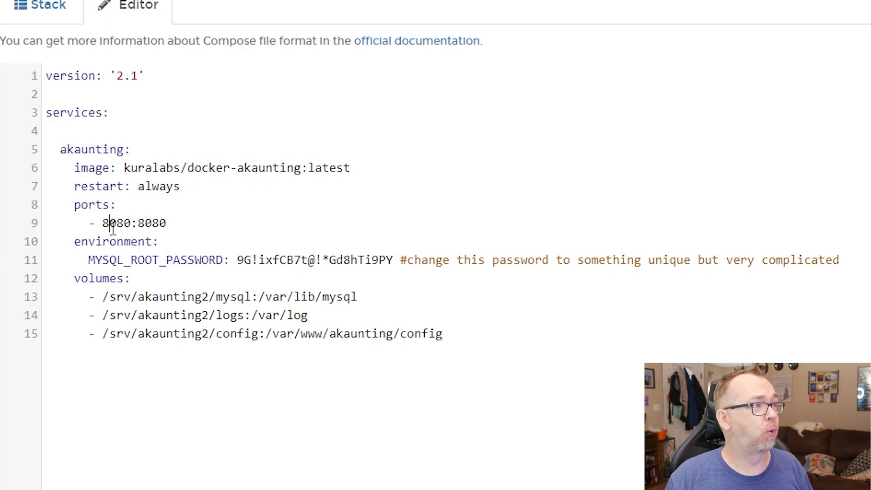
Change the stack's published port to 8123:8080, check the root password with Bitwarden's generator, and update the stack
{"action": "double_click", "coordinate": [117, 223]}
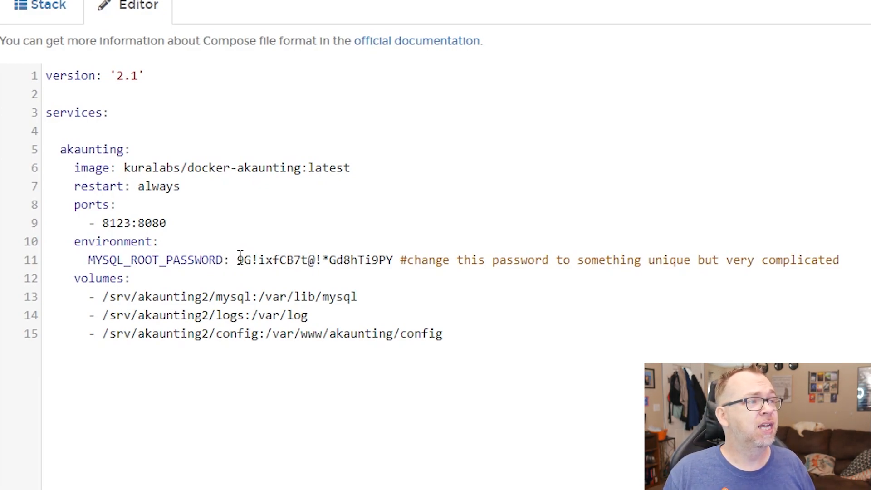
{"action": "left_click_drag", "start_coordinate": [237, 259], "coordinate": [390, 259]}
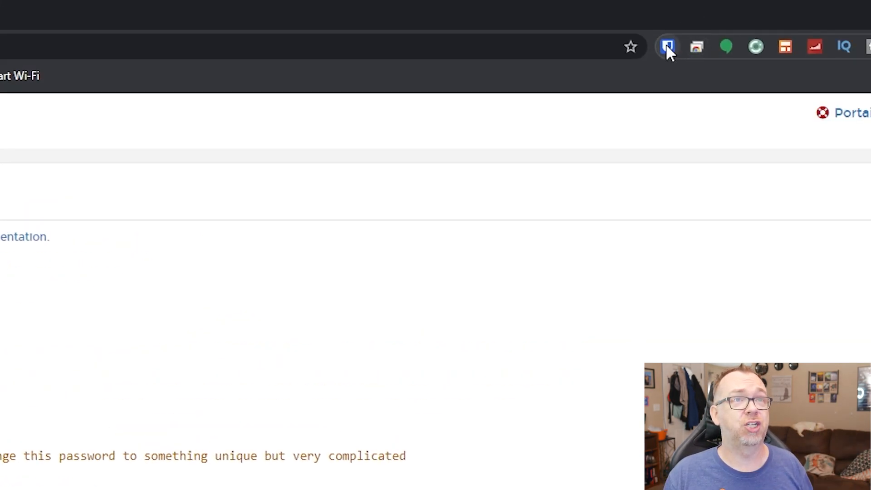
{"action": "left_click", "coordinate": [668, 46]}
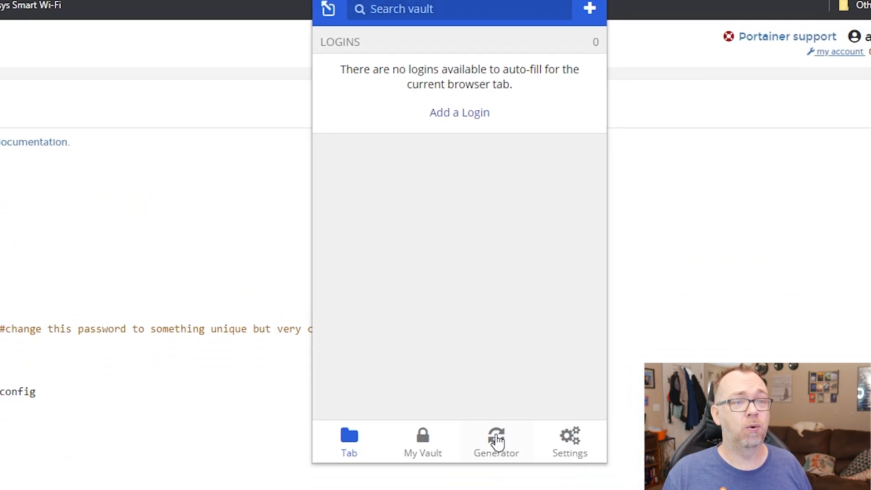
{"action": "left_click", "coordinate": [496, 441]}
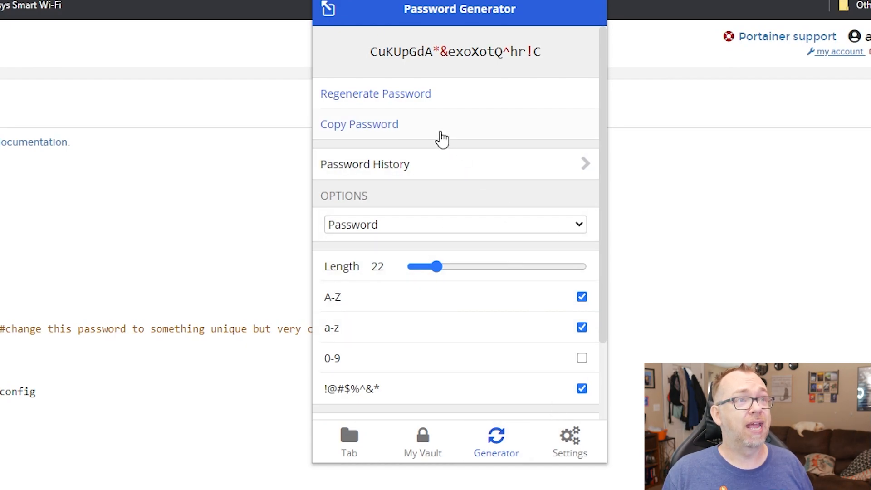
{"action": "mouse_move", "coordinate": [398, 52]}
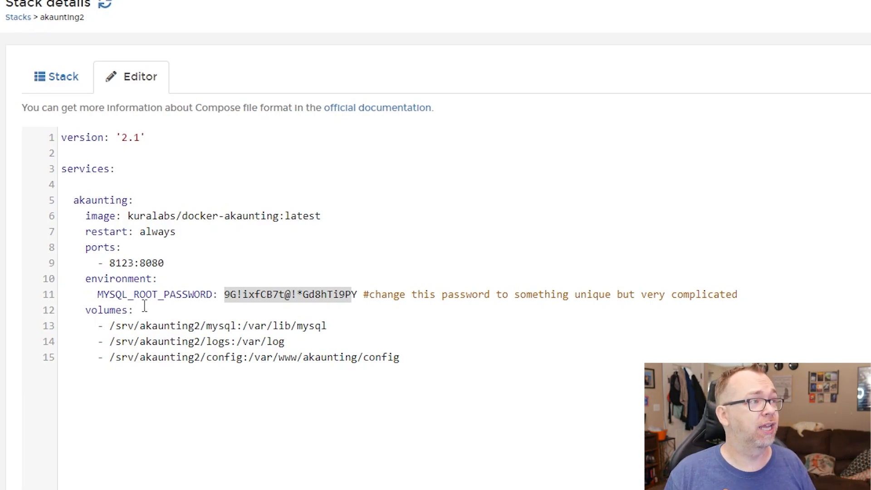
{"action": "scroll", "scroll_direction": "down", "scroll_amount": 3}
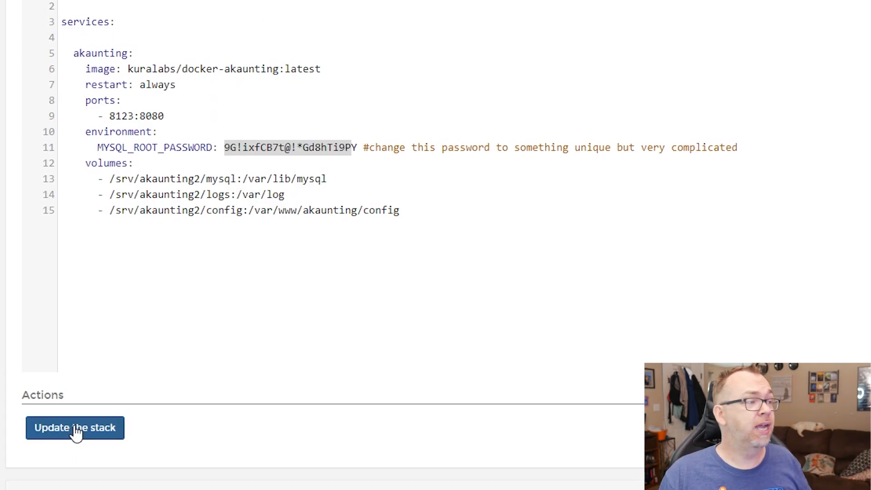
{"action": "left_click", "coordinate": [74, 427]}
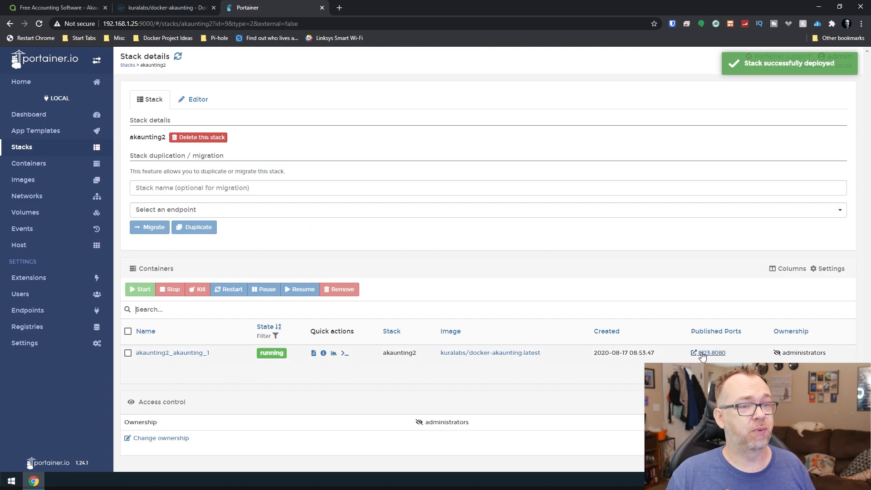
Open Akaunting on port 8123, view the akaunting2_akaunting_1 container logs, and switch to the installer page
{"action": "left_click", "coordinate": [711, 353]}
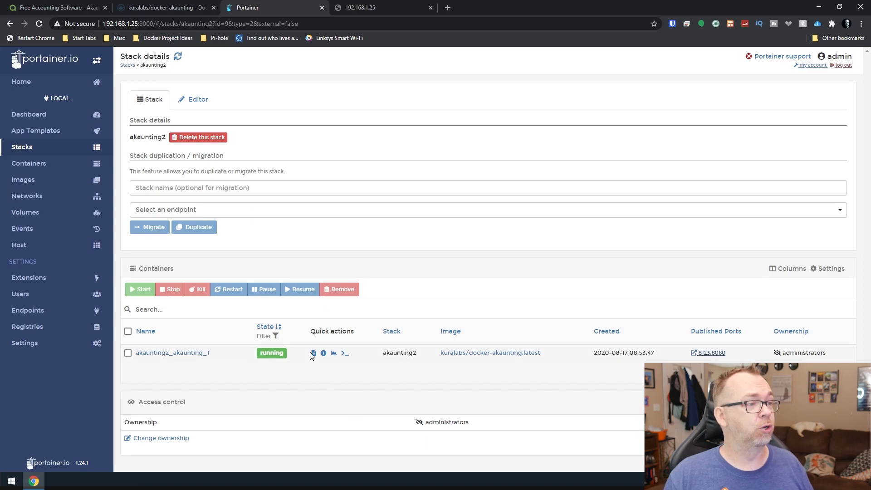
{"action": "left_click", "coordinate": [345, 353]}
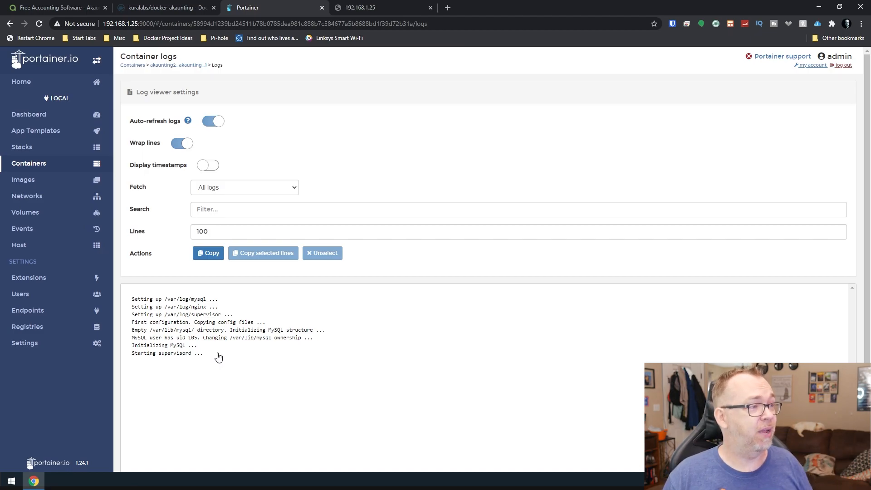
{"action": "scroll", "scroll_direction": "down", "scroll_amount": 3}
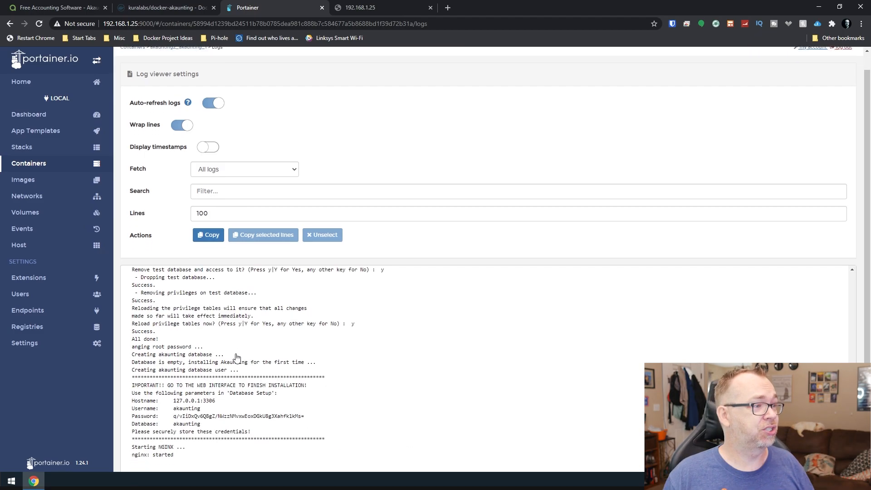
{"action": "left_click", "coordinate": [377, 7]}
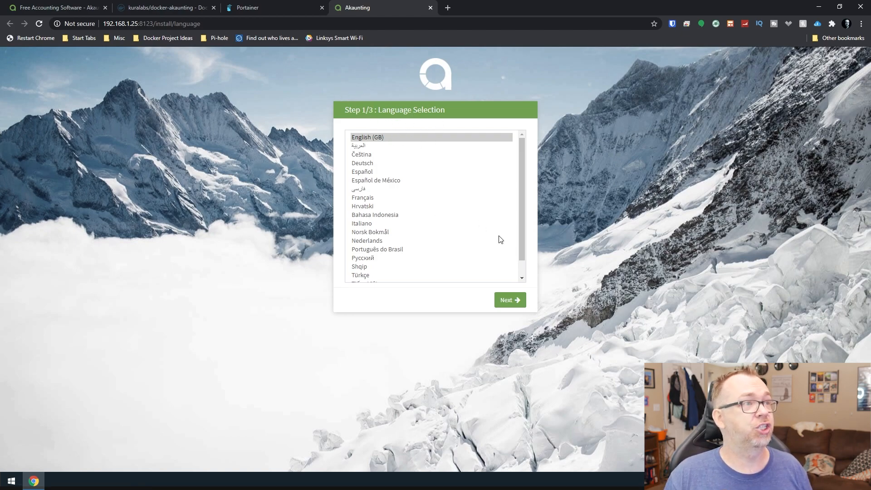
Accept English (GB) on Step 1/3 and continue to the database setup step
{"action": "scroll", "scroll_direction": "down", "scroll_amount": 3}
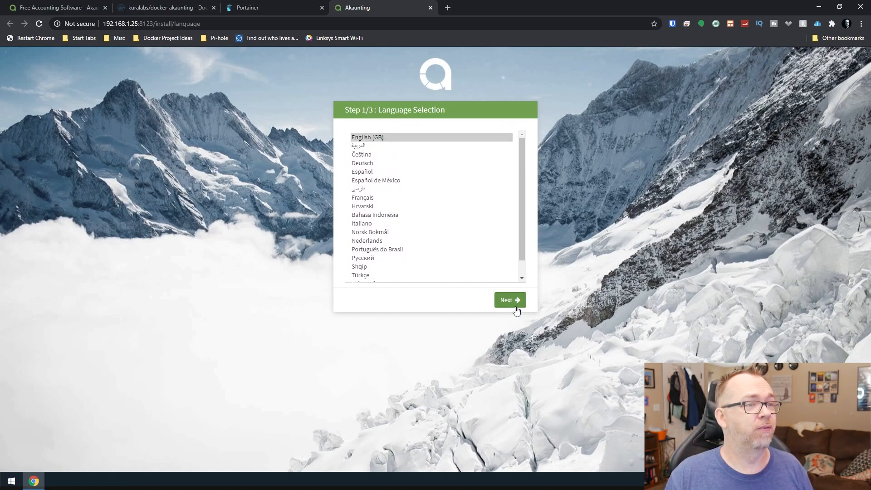
{"action": "left_click", "coordinate": [508, 300]}
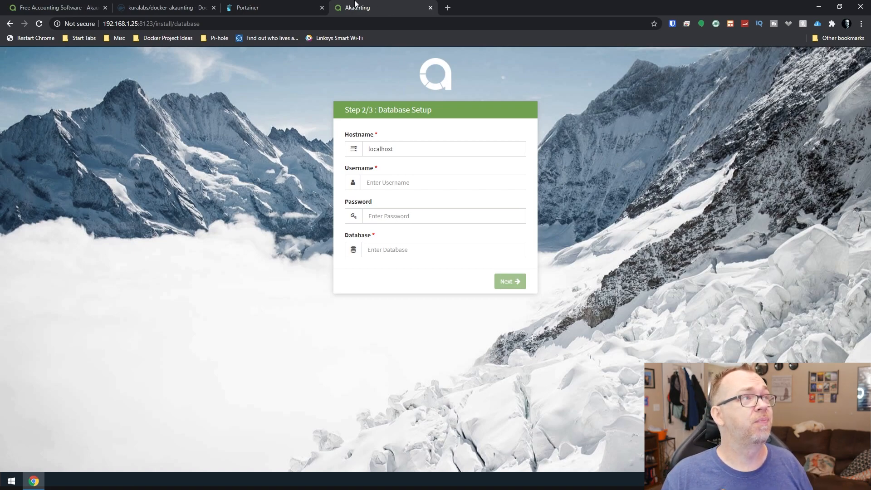
Submit the database connection details from the container log and recheck the credentials in Portainer's log
{"action": "left_click", "coordinate": [245, 7]}
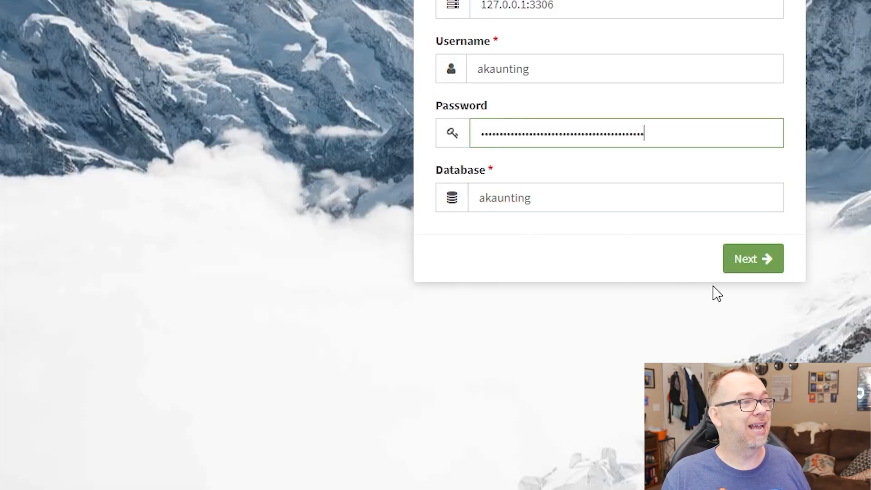
{"action": "left_click", "coordinate": [508, 281]}
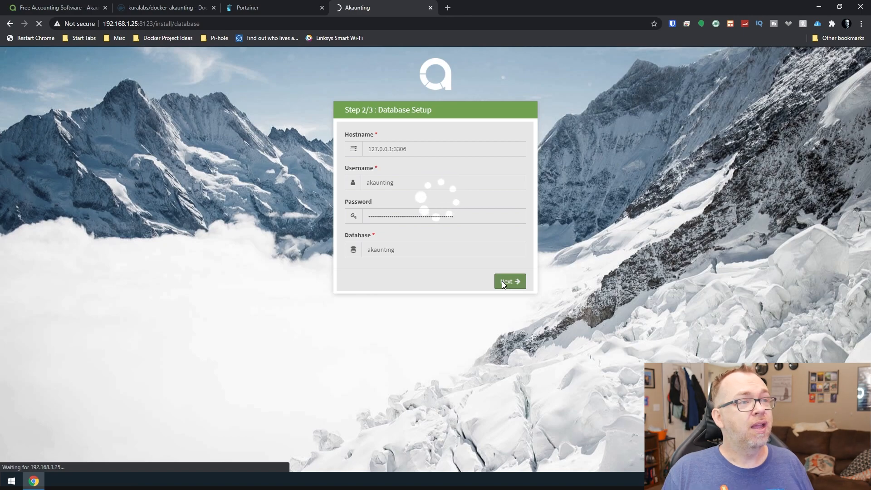
{"action": "mouse_move", "coordinate": [365, 284]}
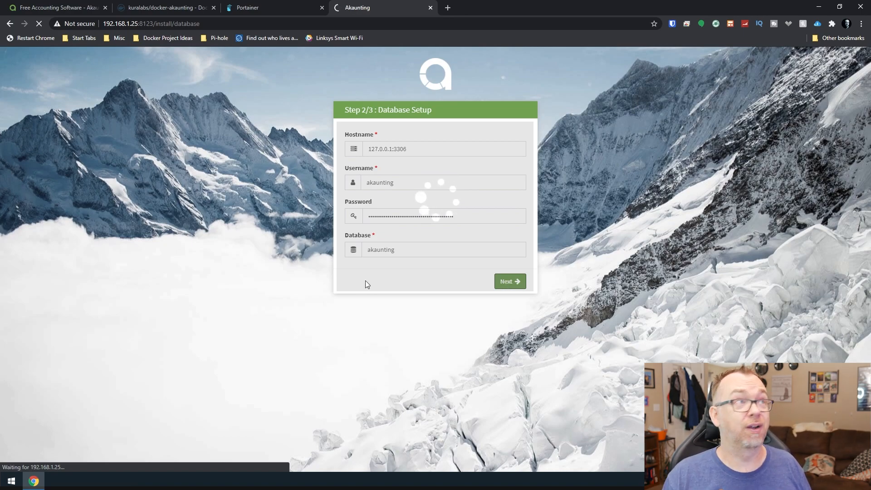
{"action": "left_click", "coordinate": [272, 8]}
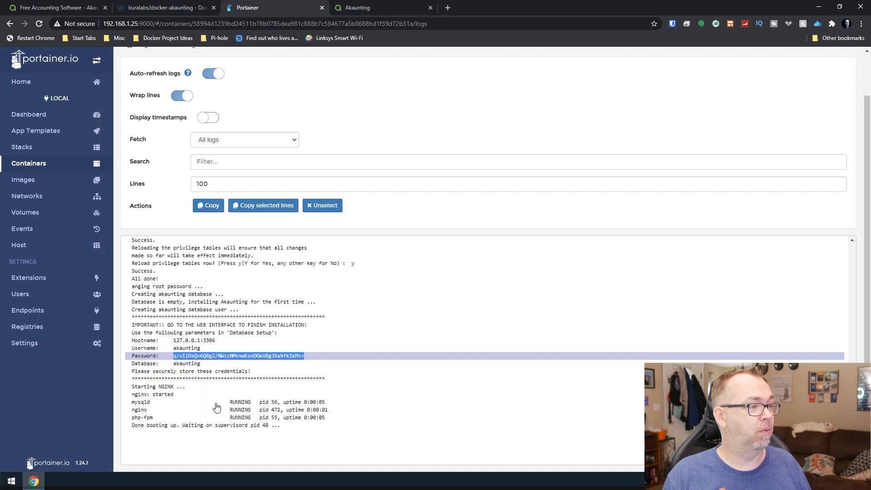
{"action": "mouse_move", "coordinate": [305, 354]}
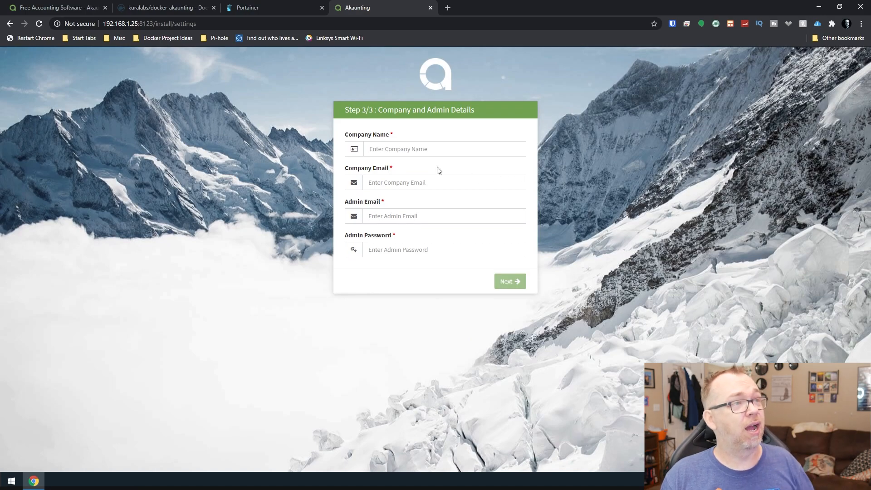
{"action": "left_click", "coordinate": [444, 149]}
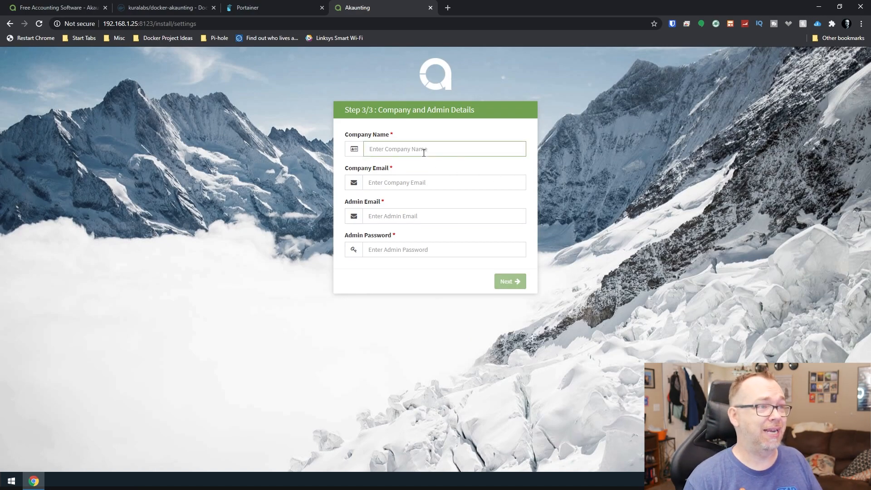
{"action": "type", "text": "DB Tech"}
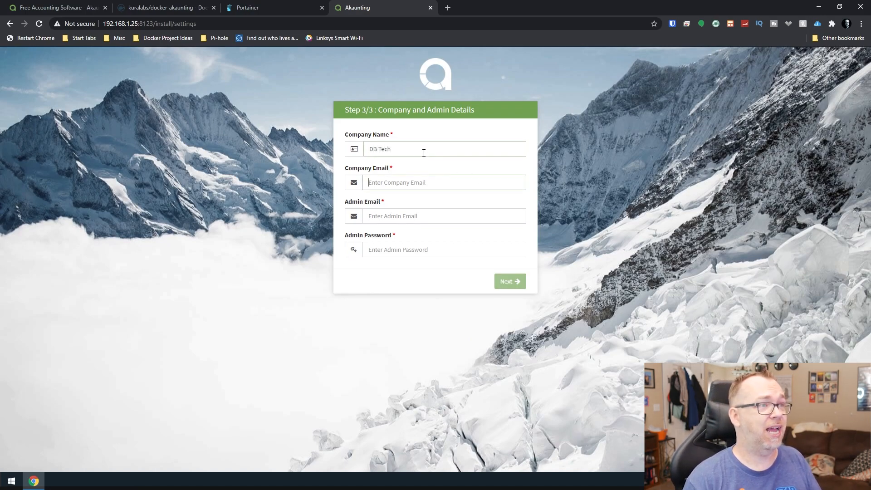
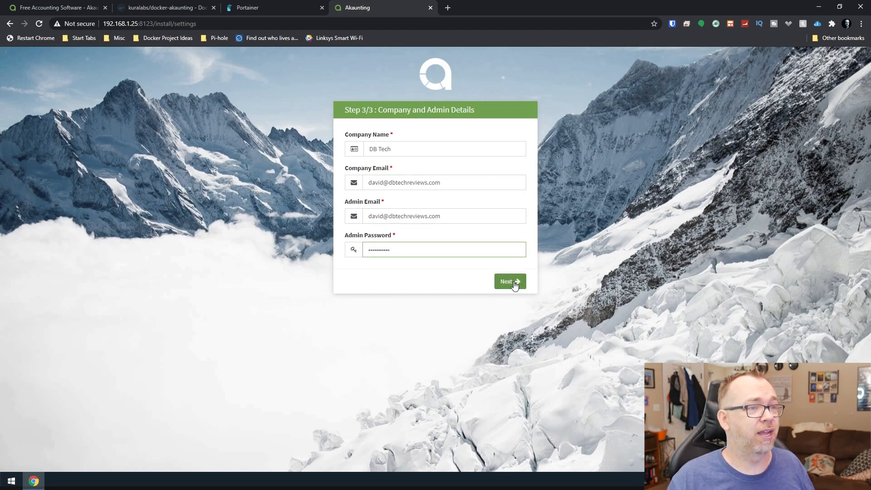
{"action": "left_click", "coordinate": [508, 281]}
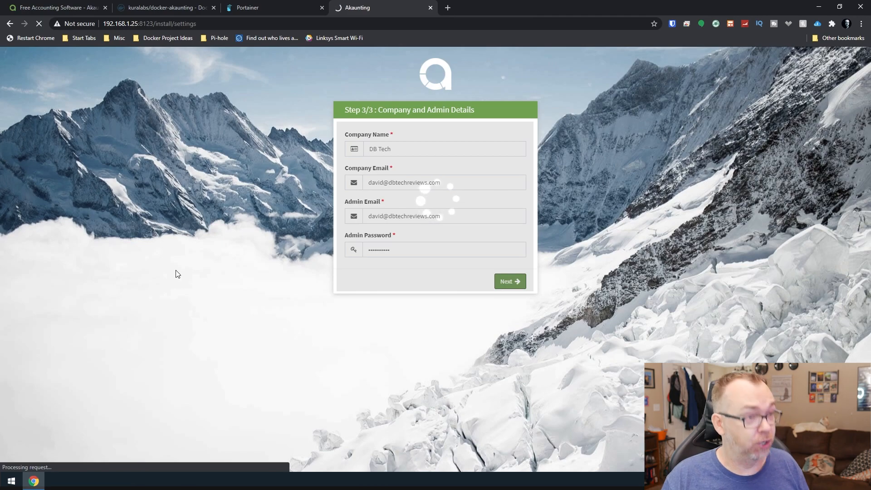
{"action": "left_click", "coordinate": [508, 281]}
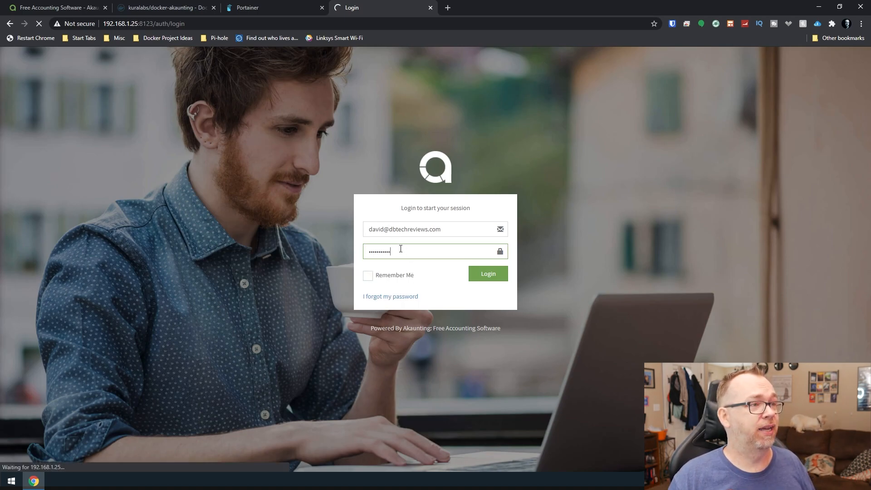
{"action": "left_click", "coordinate": [487, 273]}
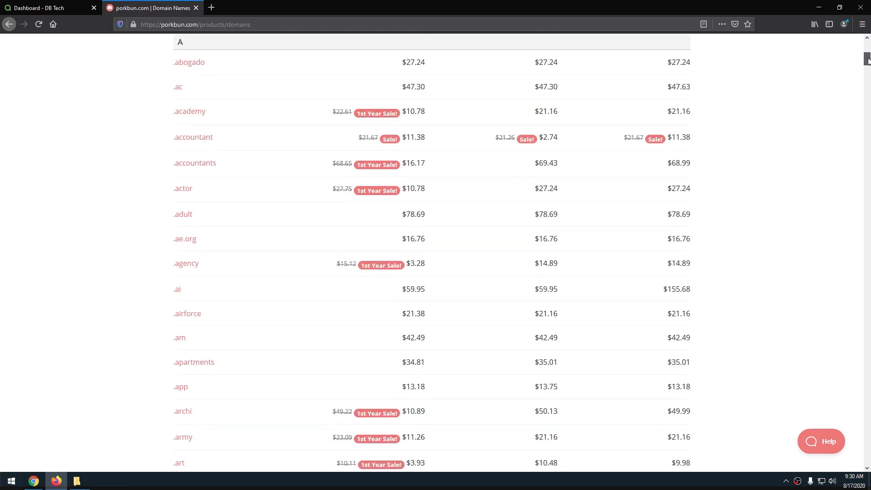
Scroll Porkbun's domain pricing and WHOIS privacy pages, then return to the Akaunting dashboard tab
{"action": "scroll", "scroll_direction": "down", "scroll_amount": 3}
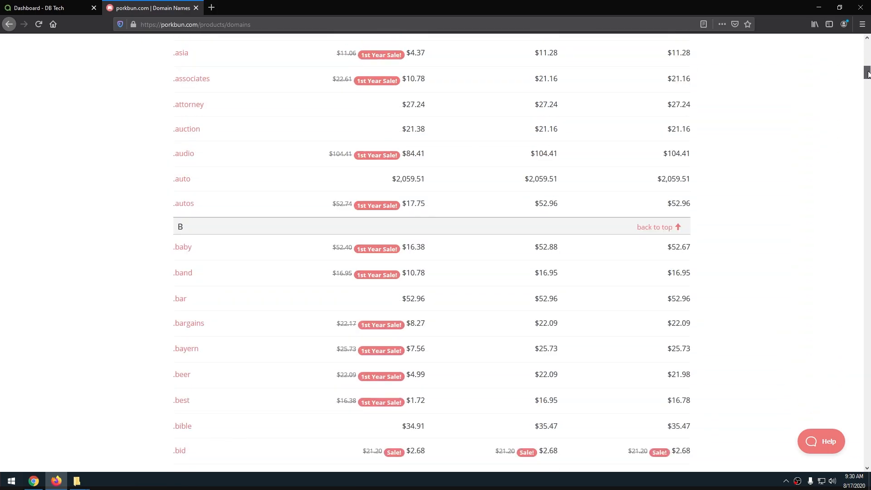
{"action": "scroll", "scroll_direction": "down", "scroll_amount": 3}
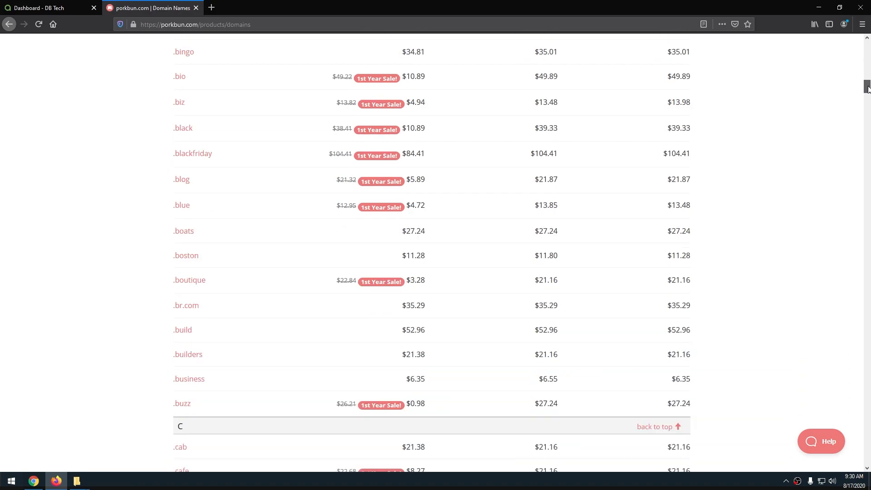
{"action": "scroll", "scroll_direction": "down", "scroll_amount": 3}
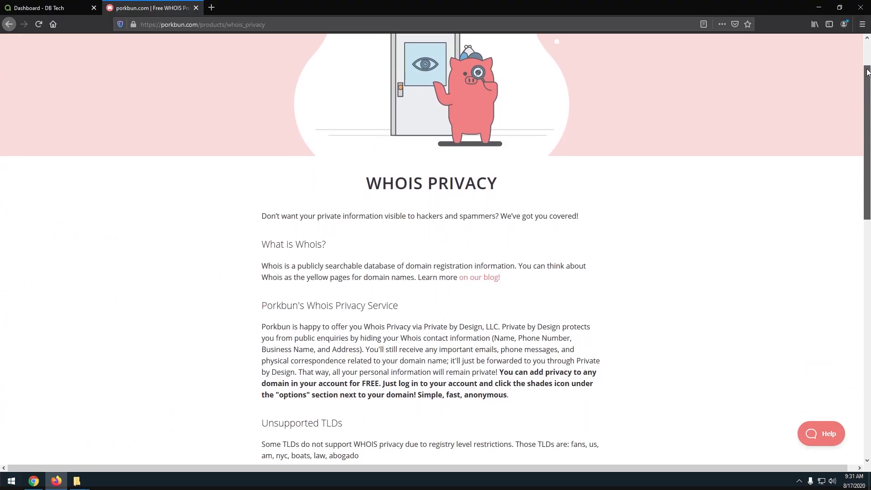
{"action": "scroll", "scroll_direction": "down", "scroll_amount": 3}
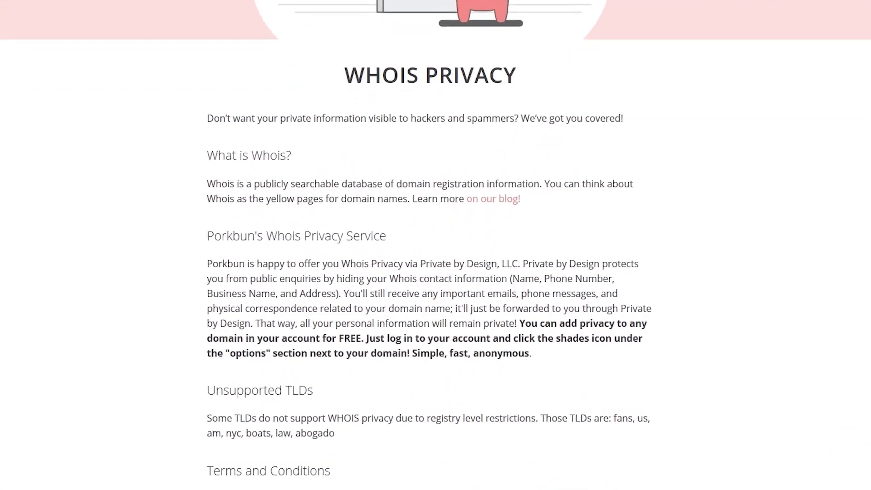
{"action": "left_click", "coordinate": [379, 7]}
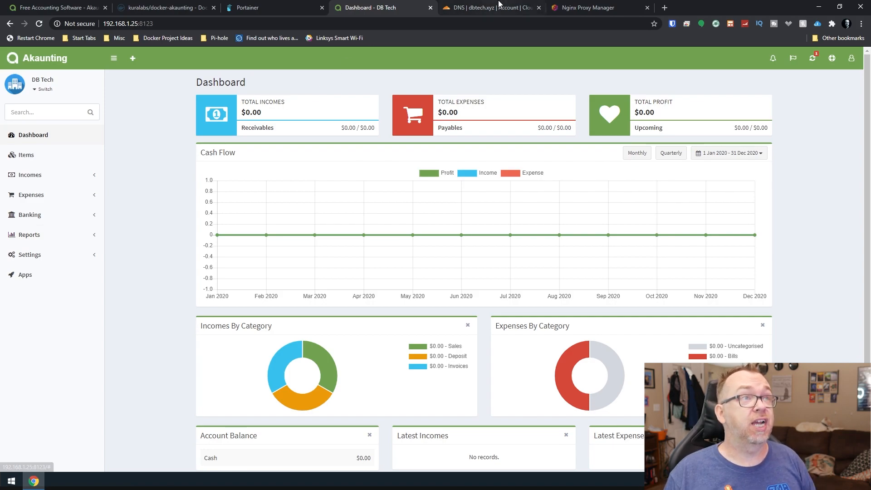
Switch to Cloudflare DNS for dbtech.xyz showing the akaunting CNAME set to DNS only
{"action": "left_click", "coordinate": [491, 8]}
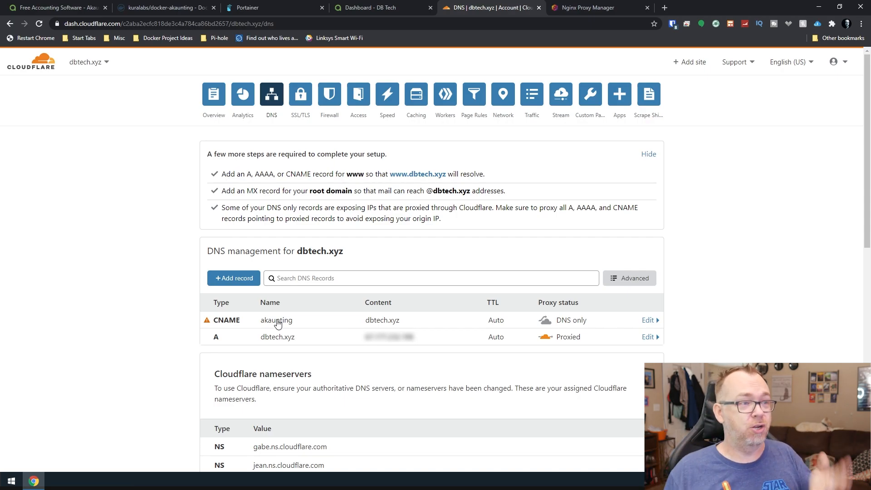
{"action": "mouse_move", "coordinate": [552, 323]}
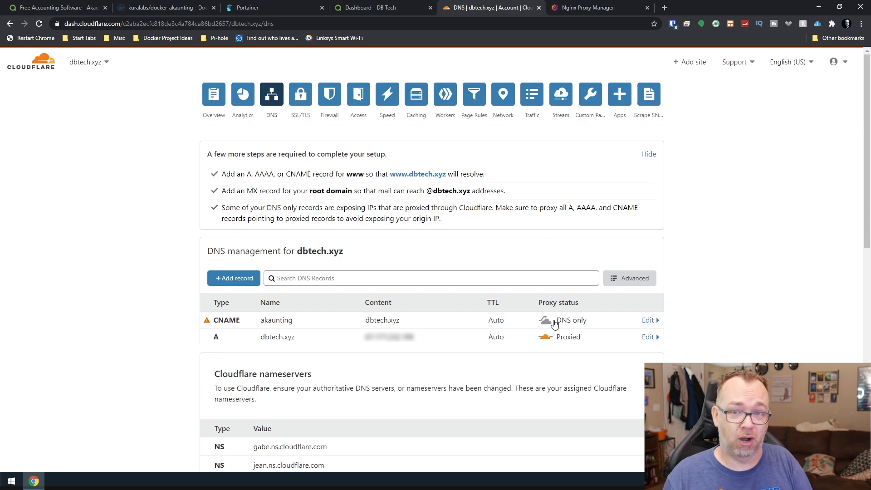
{"action": "mouse_move", "coordinate": [525, 326]}
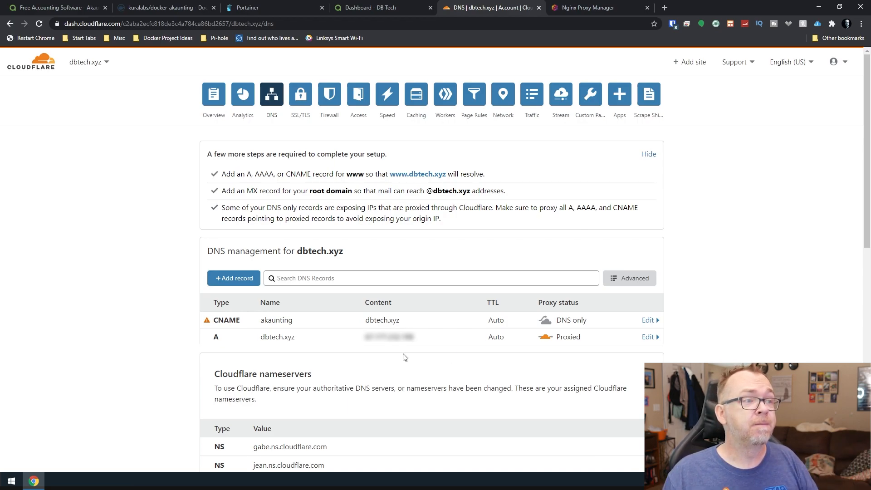
{"action": "mouse_move", "coordinate": [485, 290]}
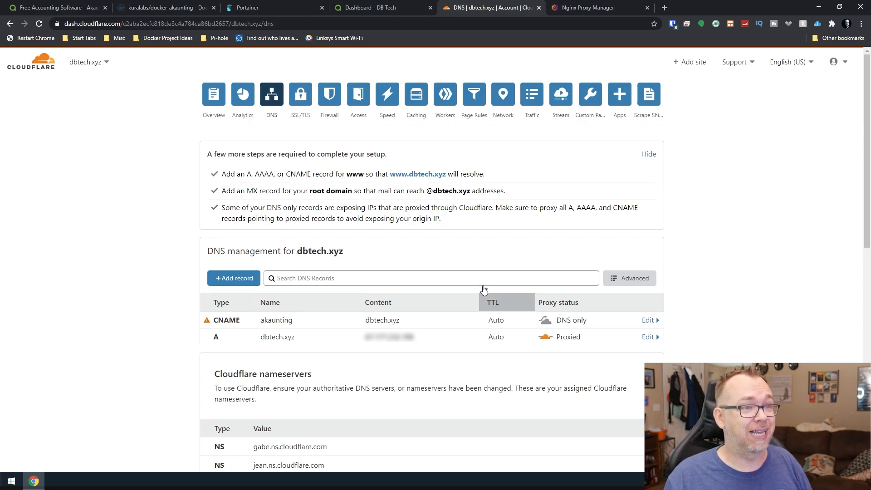
{"action": "mouse_move", "coordinate": [365, 326]}
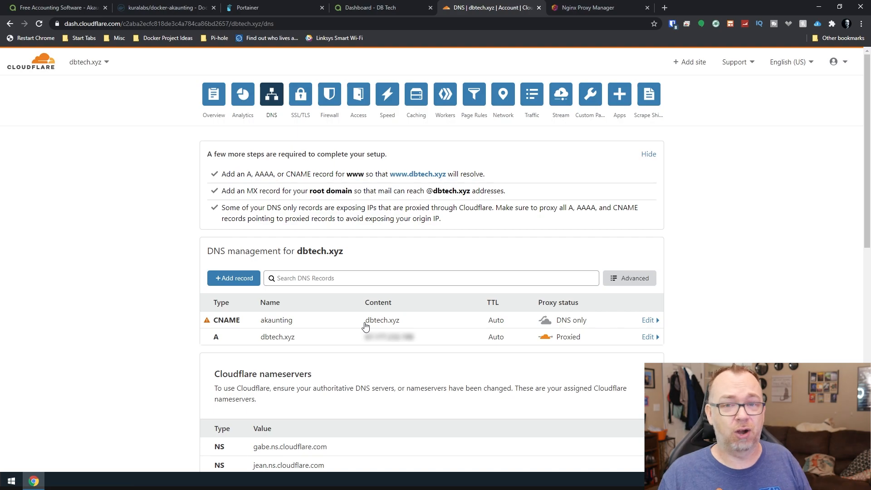
{"action": "mouse_move", "coordinate": [332, 337]}
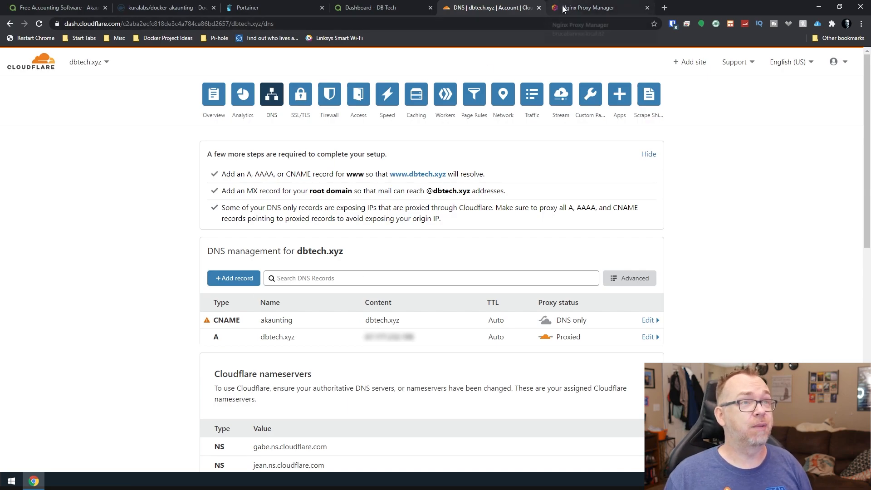
Add a new proxy host in Nginx Proxy Manager for domain akaunting.dbtech.xyz
{"action": "left_click", "coordinate": [587, 7]}
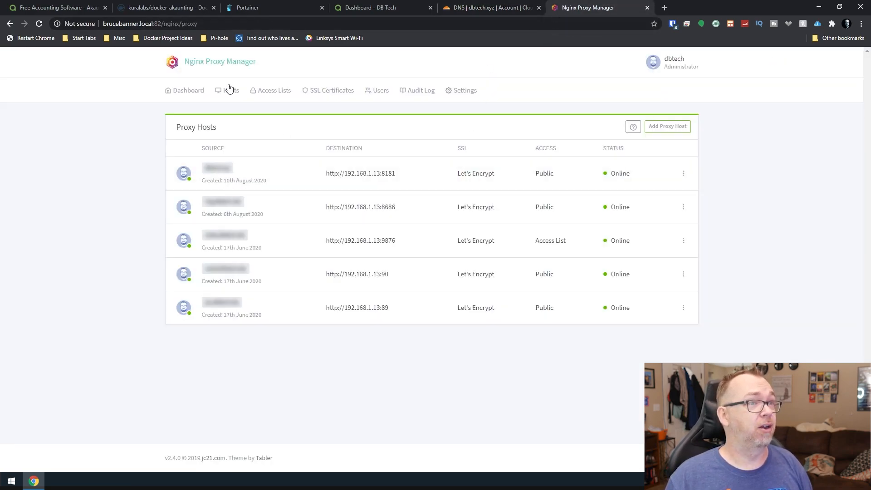
{"action": "left_click", "coordinate": [667, 126]}
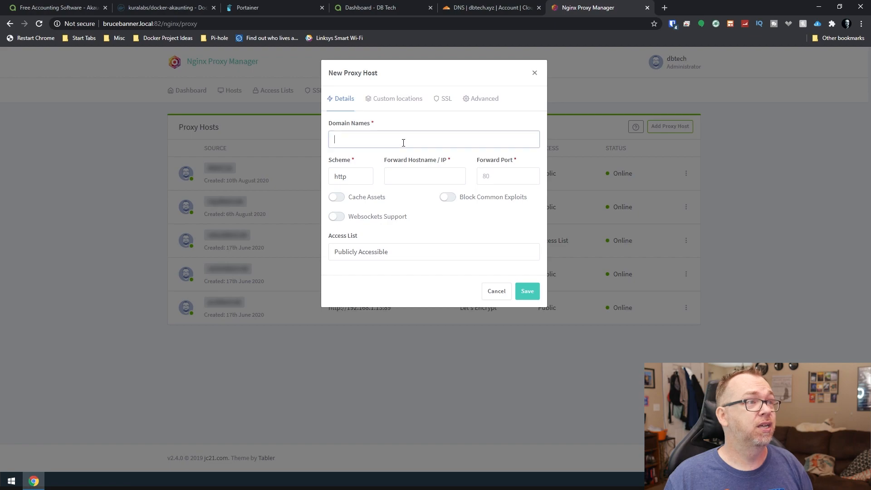
{"action": "type", "text": "akaunting."}
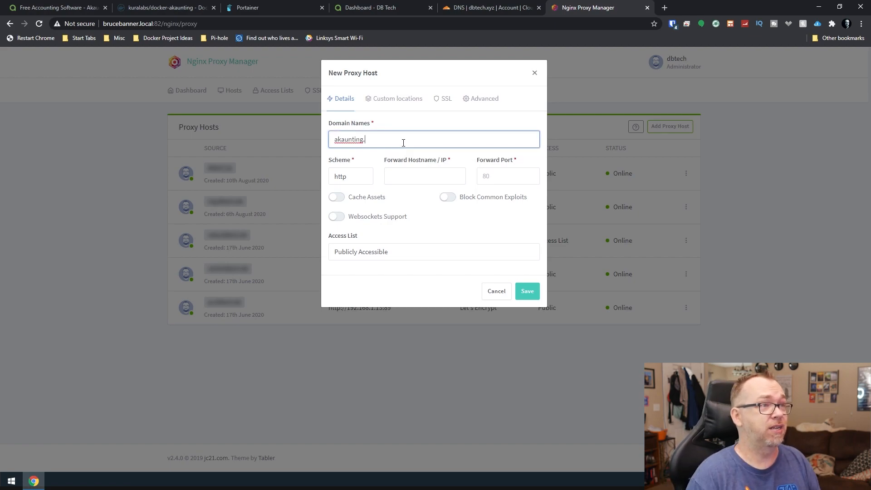
{"action": "type", "text": "dbtech.xyz"}
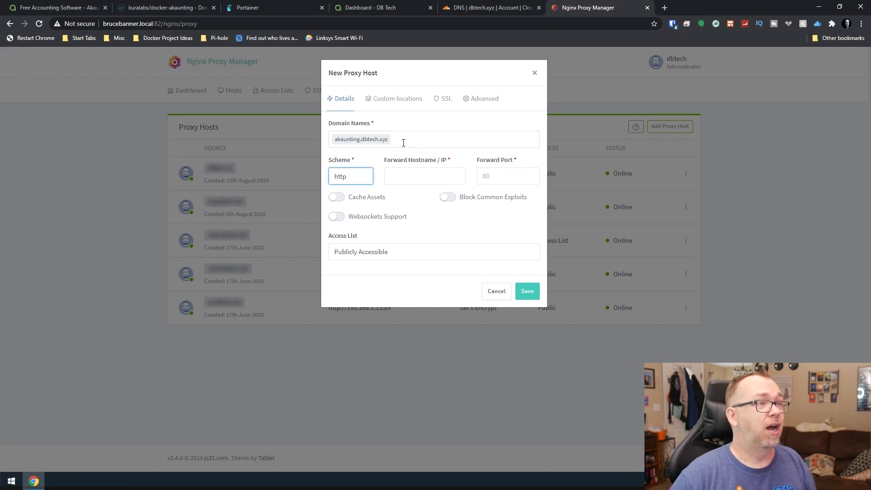
Forward it to 192.168.1.25 port 8123 with Block Common Exploits enabled
{"action": "type", "text": "192.168."}
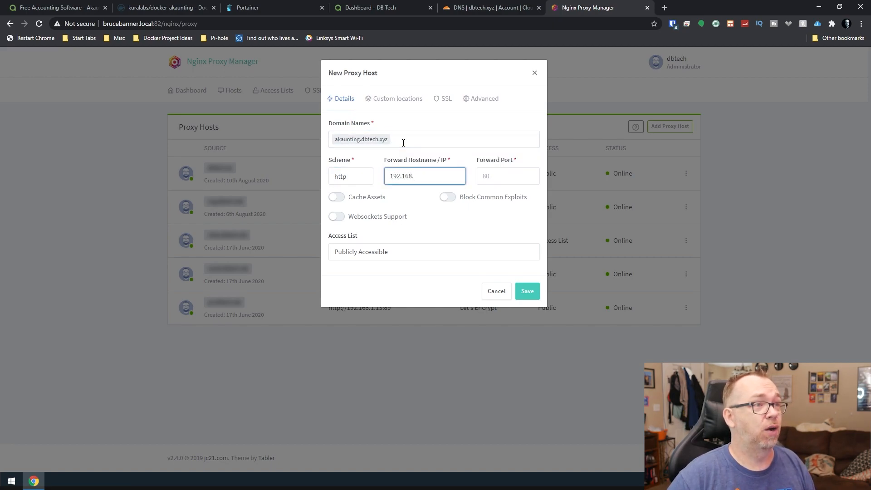
{"action": "left_click", "coordinate": [250, 7]}
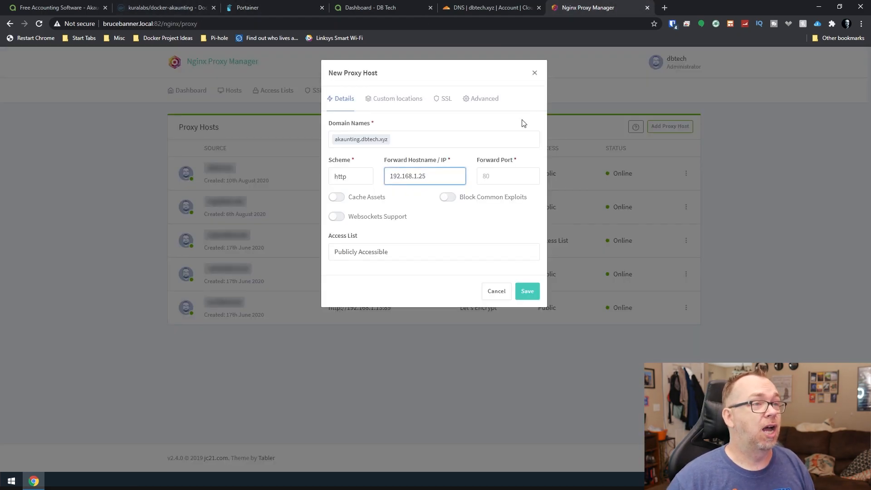
{"action": "type", "text": "8123"}
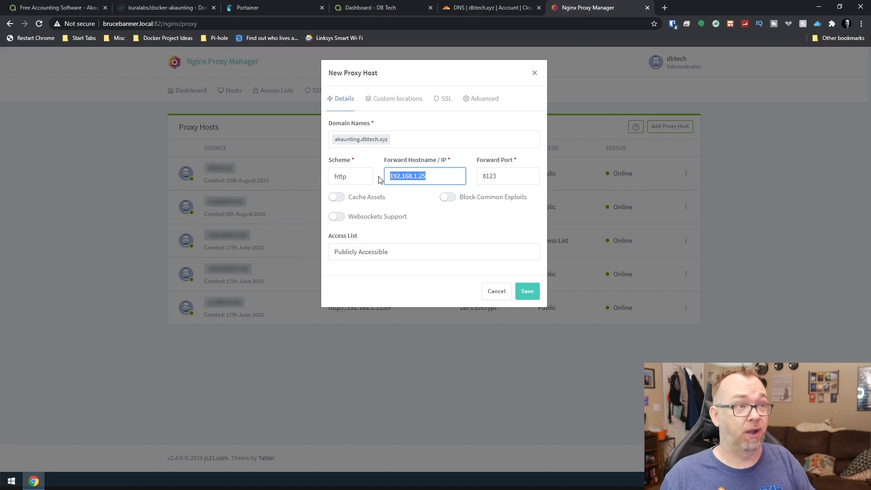
{"action": "left_click", "coordinate": [507, 175]}
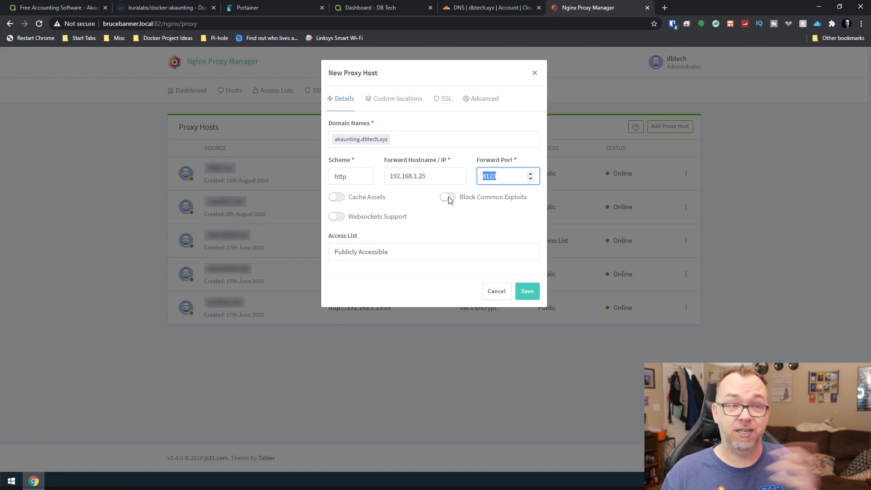
{"action": "left_click", "coordinate": [447, 197]}
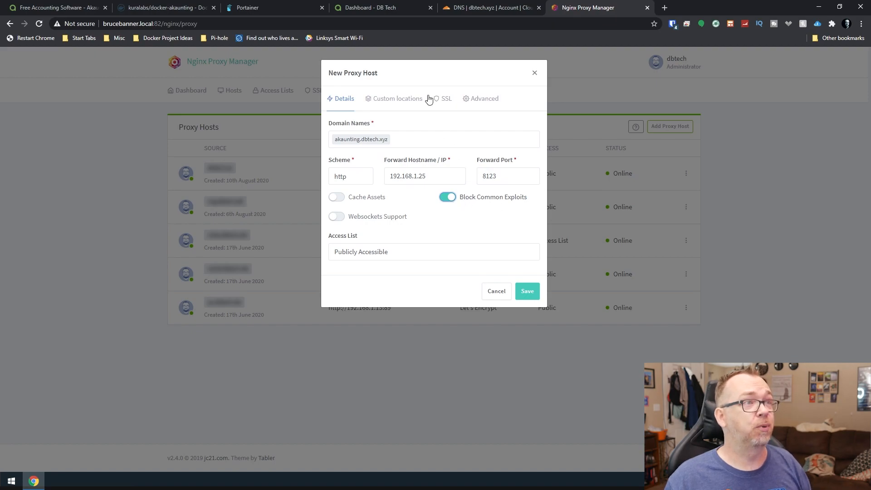
Request a Let's Encrypt certificate with Force SSL and HTTP/2 Support, agreeing to the terms
{"action": "left_click", "coordinate": [446, 99]}
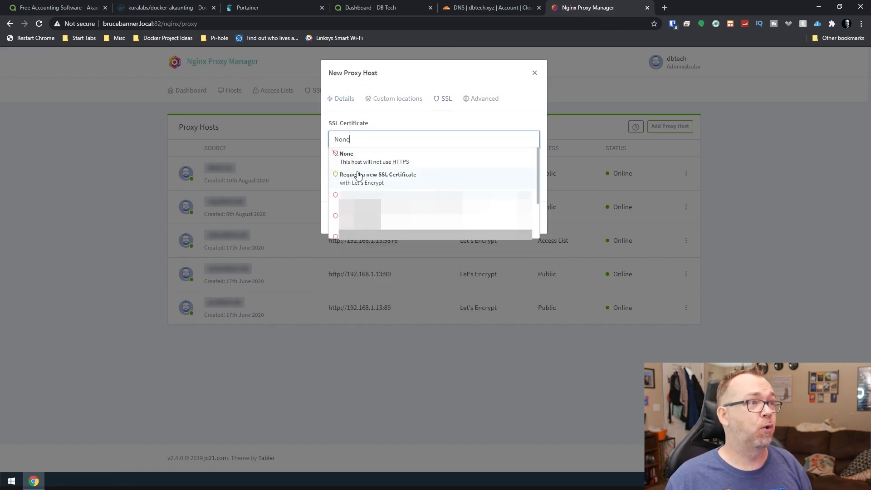
{"action": "left_click", "coordinate": [377, 178]}
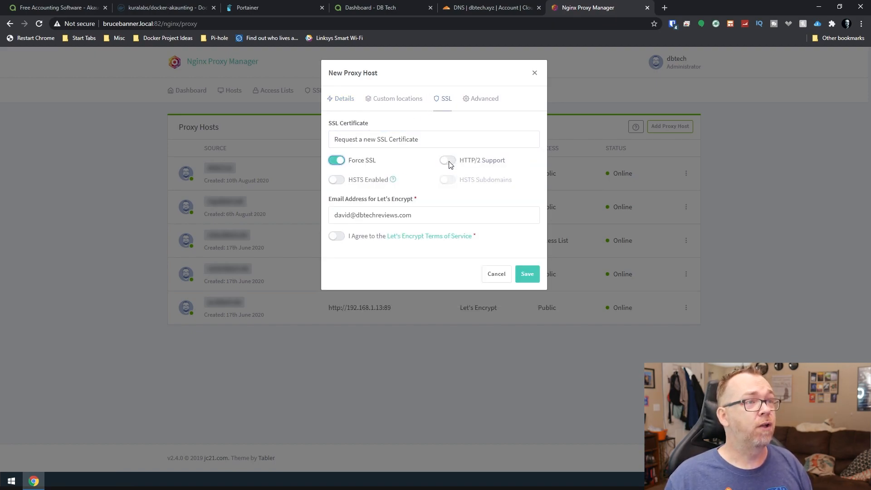
{"action": "left_click", "coordinate": [447, 161]}
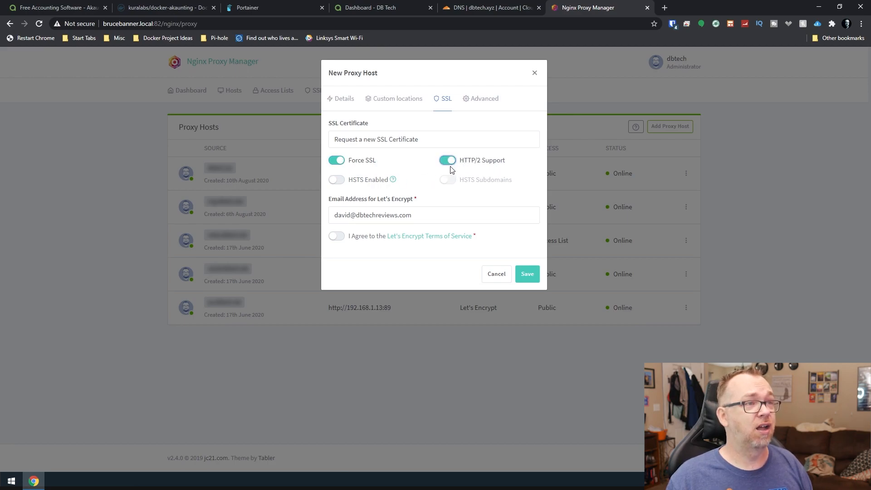
{"action": "mouse_move", "coordinate": [437, 188]}
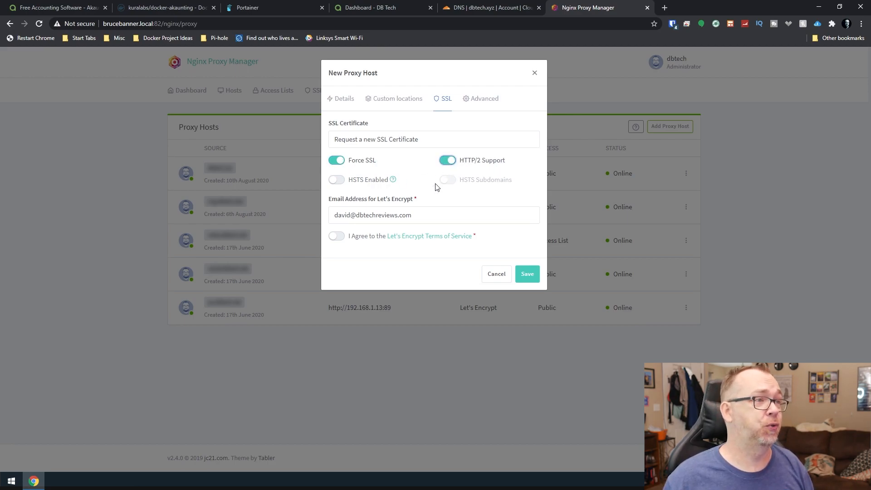
{"action": "left_click", "coordinate": [336, 235]}
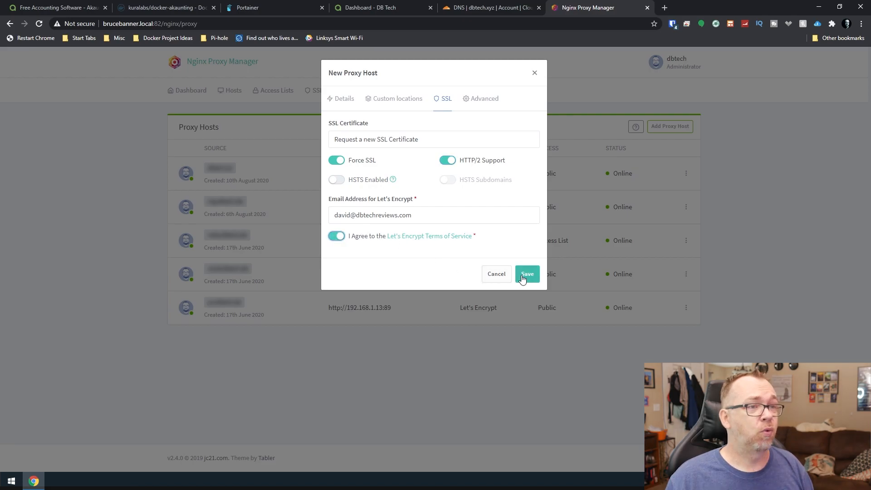
Save the proxy host so the certificate is issued and Akaunting loads over HTTPS
{"action": "left_click", "coordinate": [526, 273]}
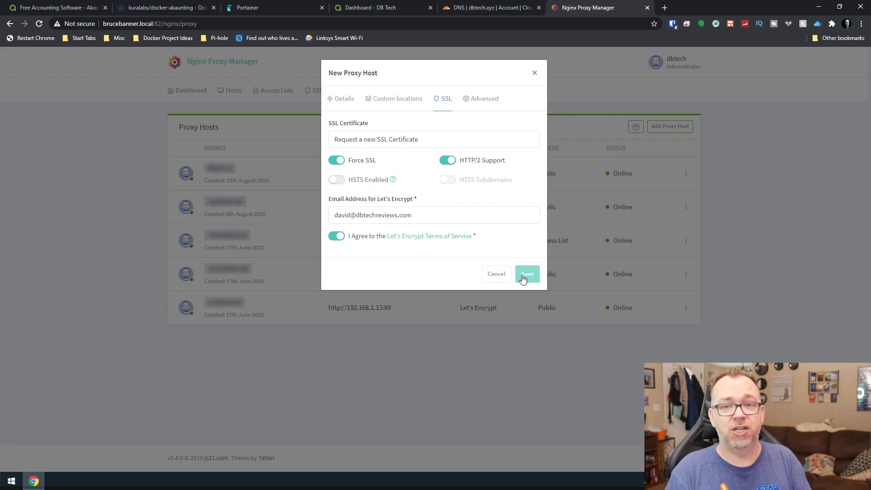
{"action": "left_click", "coordinate": [526, 273]}
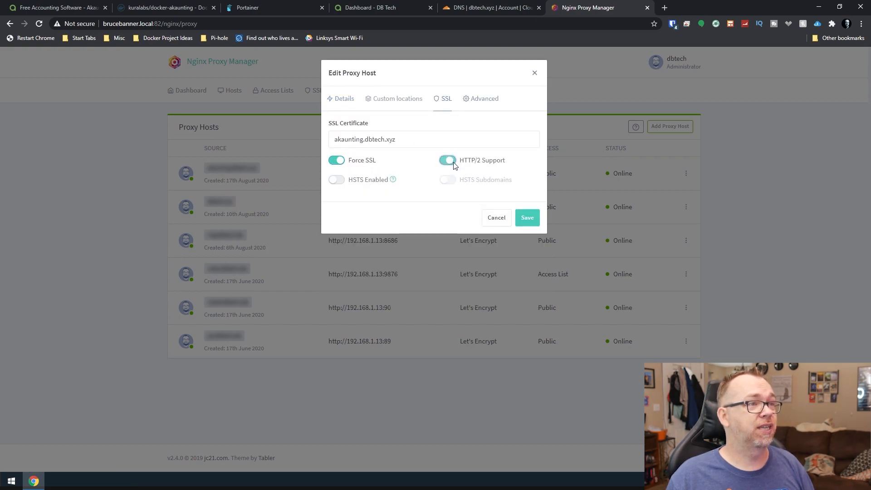
{"action": "left_click", "coordinate": [525, 218]}
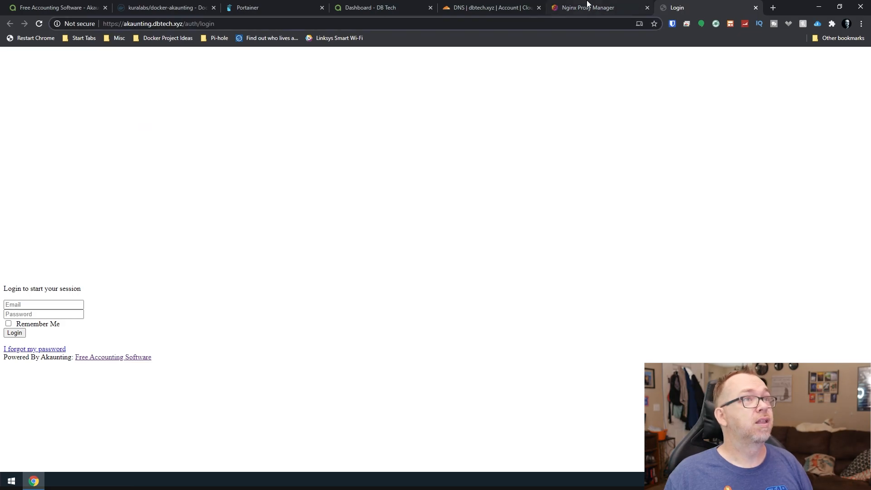
Enable Always Use HTTPS under SSL/TLS Edge Certificates for dbtech.xyz in Cloudflare
{"action": "left_click", "coordinate": [491, 7]}
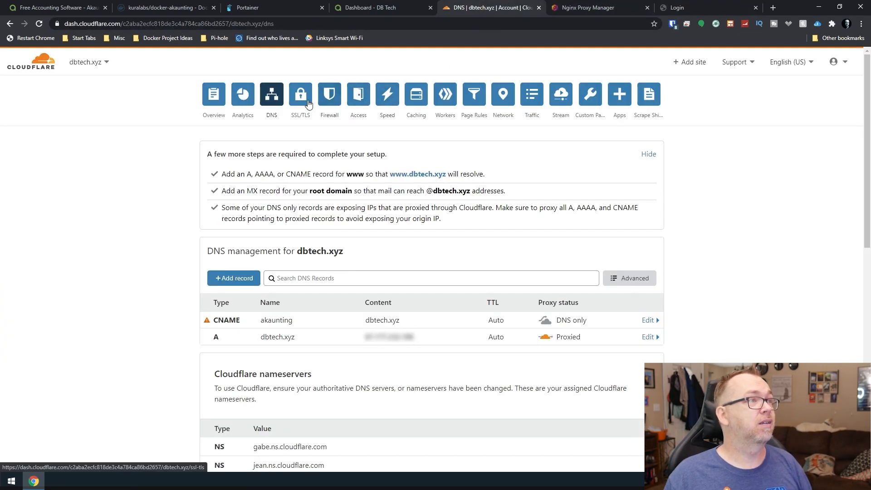
{"action": "left_click", "coordinate": [300, 94]}
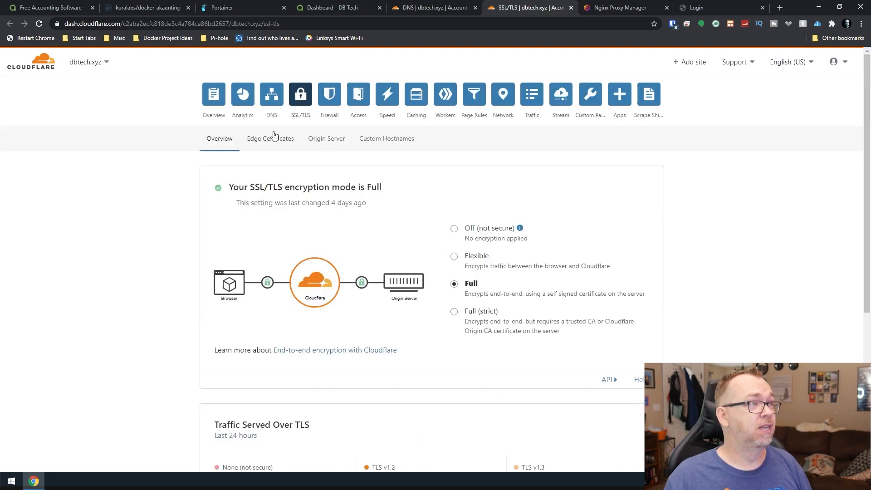
{"action": "left_click", "coordinate": [270, 138]}
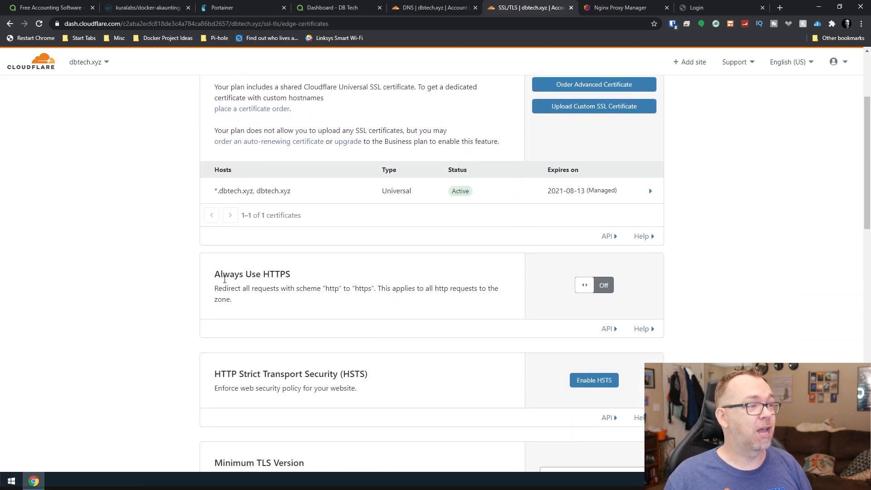
{"action": "scroll", "scroll_direction": "down", "scroll_amount": 3}
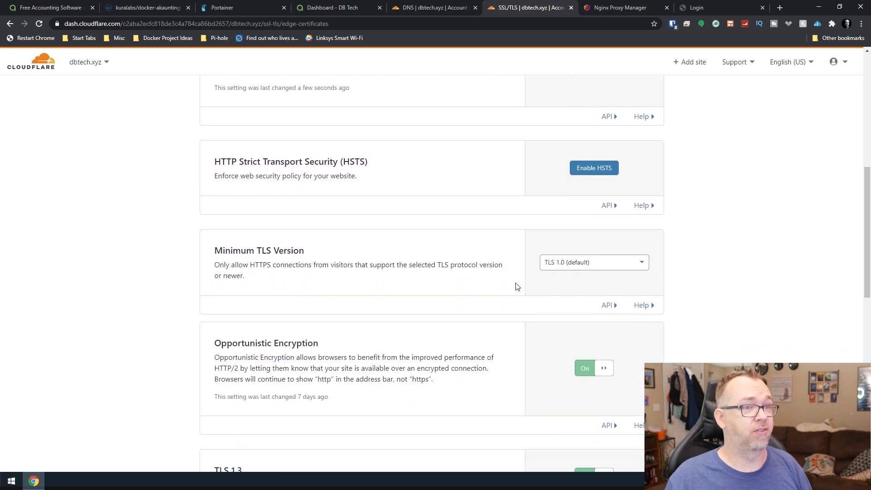
{"action": "scroll", "scroll_direction": "down", "scroll_amount": 3}
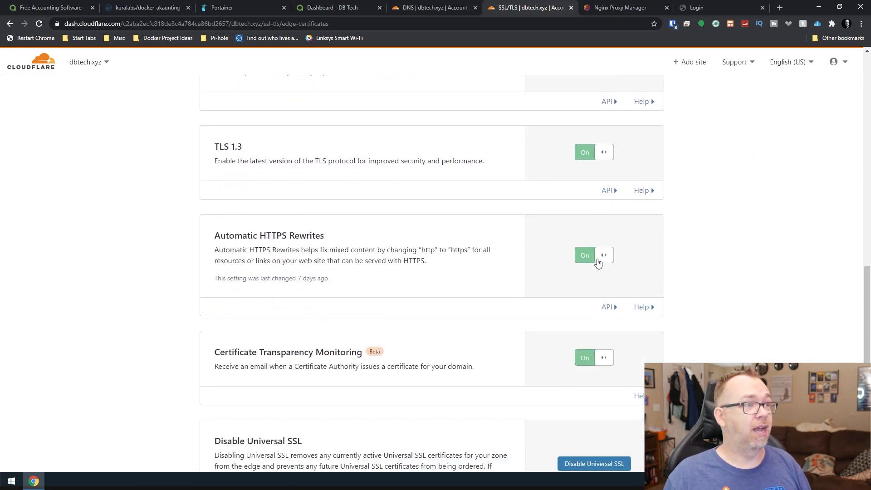
{"action": "scroll", "scroll_direction": "down", "scroll_amount": 3}
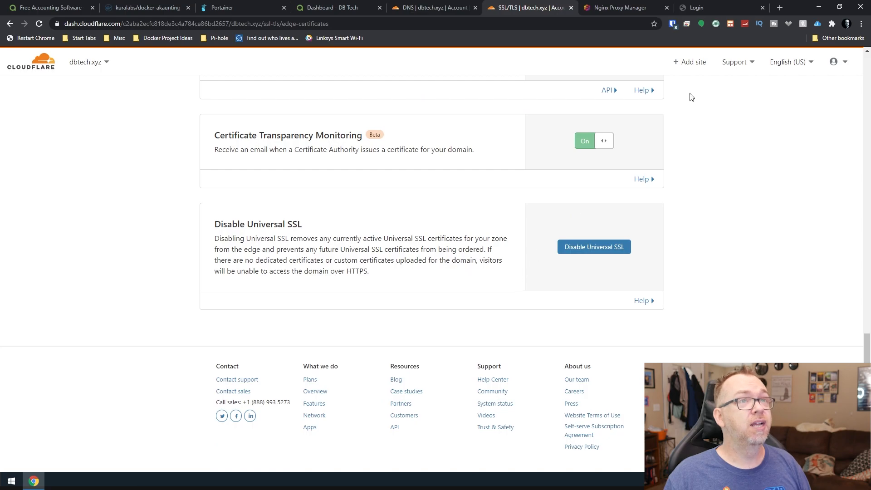
Reload the Akaunting login page to check the result
{"action": "left_click", "coordinate": [722, 7]}
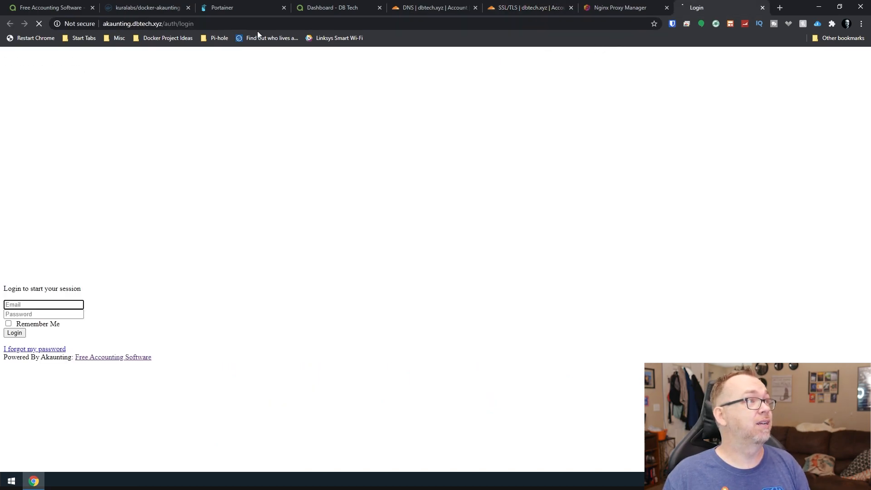
{"action": "left_click", "coordinate": [220, 7]}
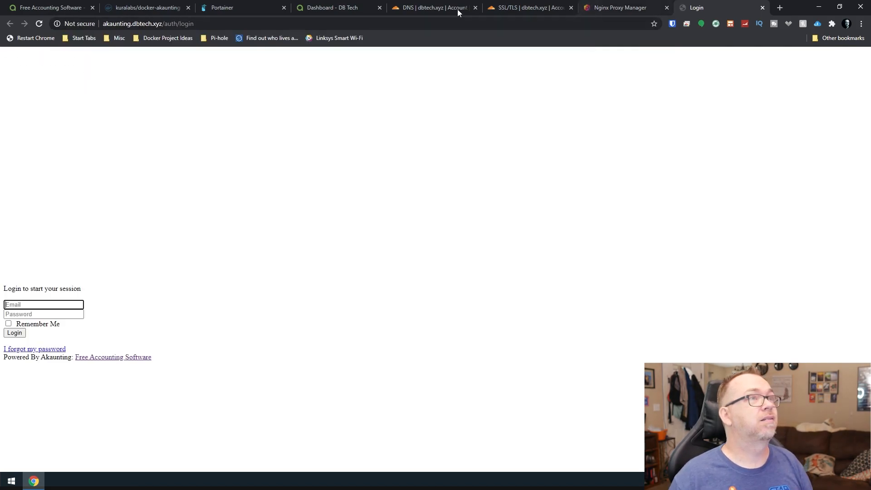
Set the akaunting CNAME record's proxy status to Proxied and save it
{"action": "left_click", "coordinate": [433, 8]}
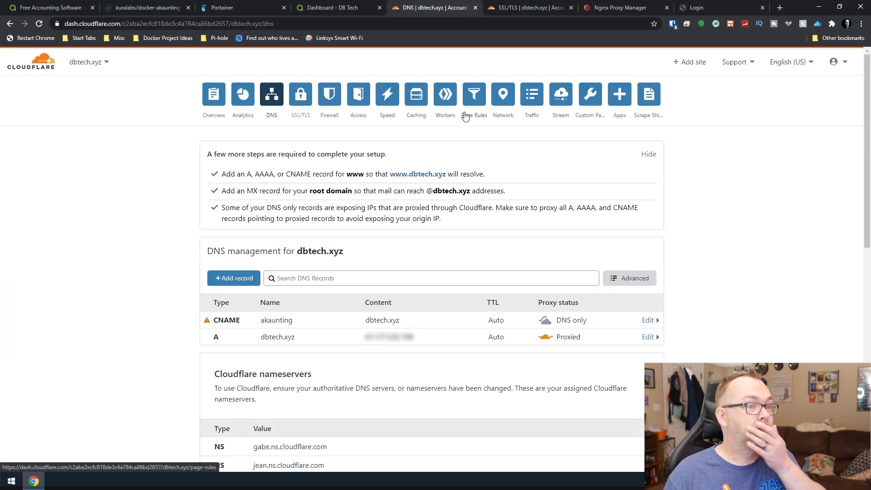
{"action": "mouse_move", "coordinate": [562, 311]}
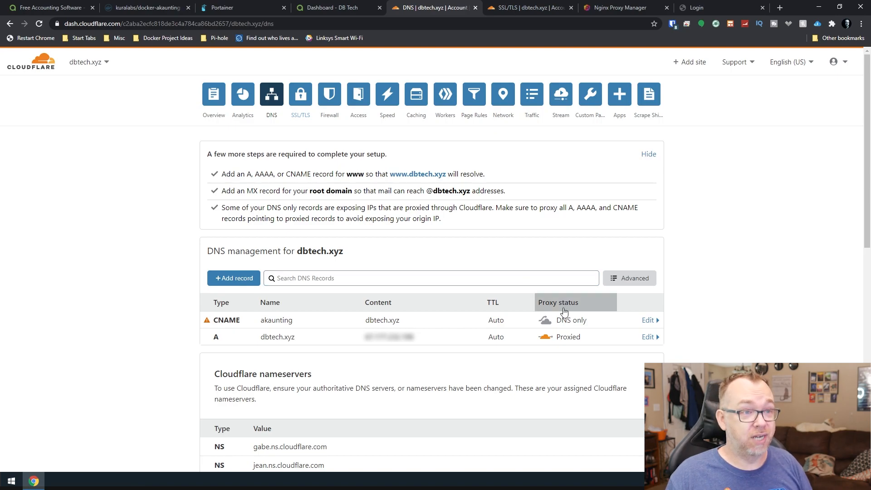
{"action": "left_click", "coordinate": [648, 320]}
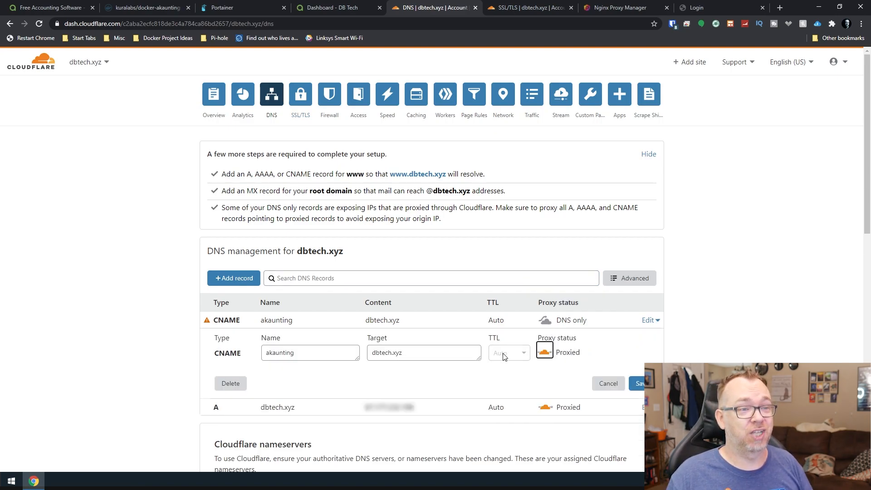
{"action": "left_click", "coordinate": [639, 383]}
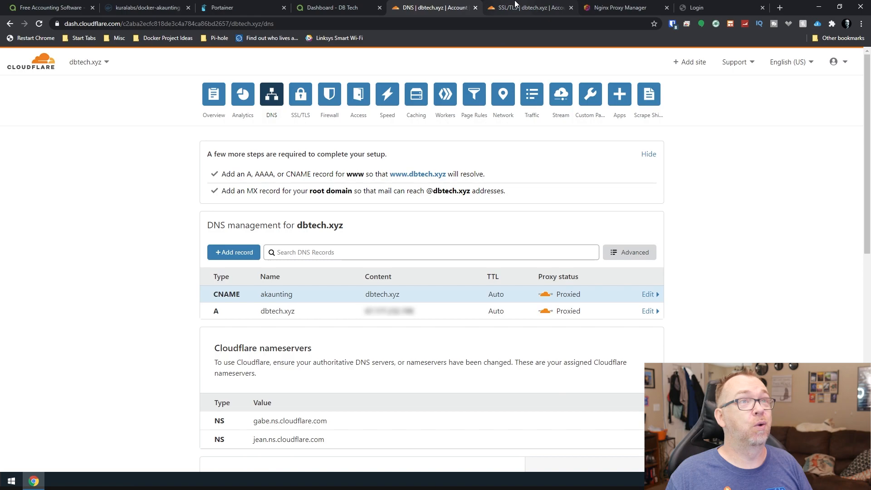
Inspect the site certificate on akaunting.dbtech.xyz, then return to Nginx Proxy Manager's proxy hosts
{"action": "left_click", "coordinate": [618, 8]}
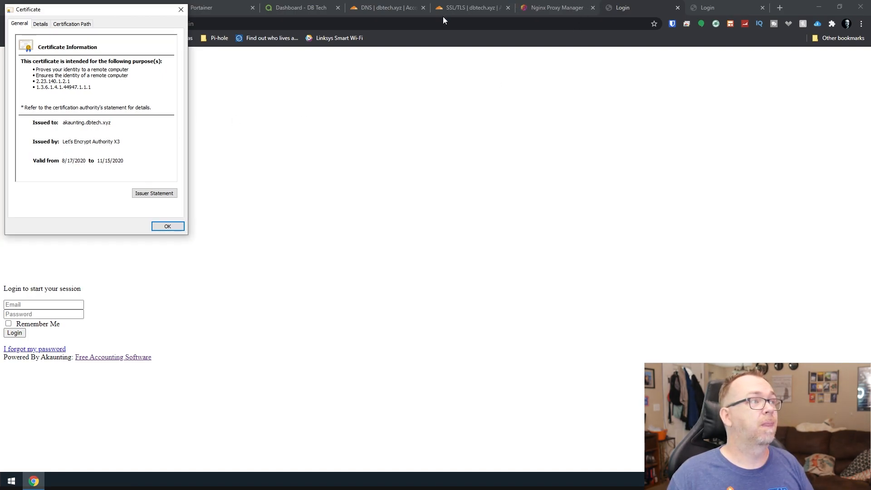
{"action": "left_click", "coordinate": [168, 226]}
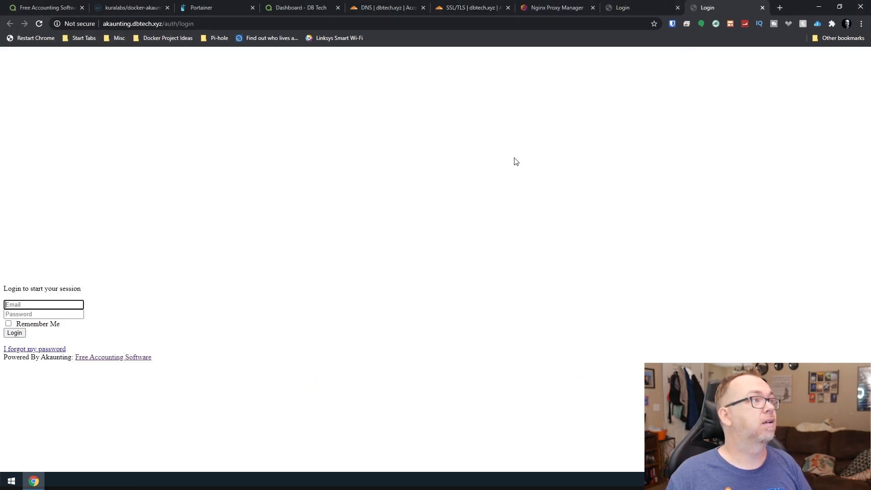
{"action": "left_click", "coordinate": [555, 7]}
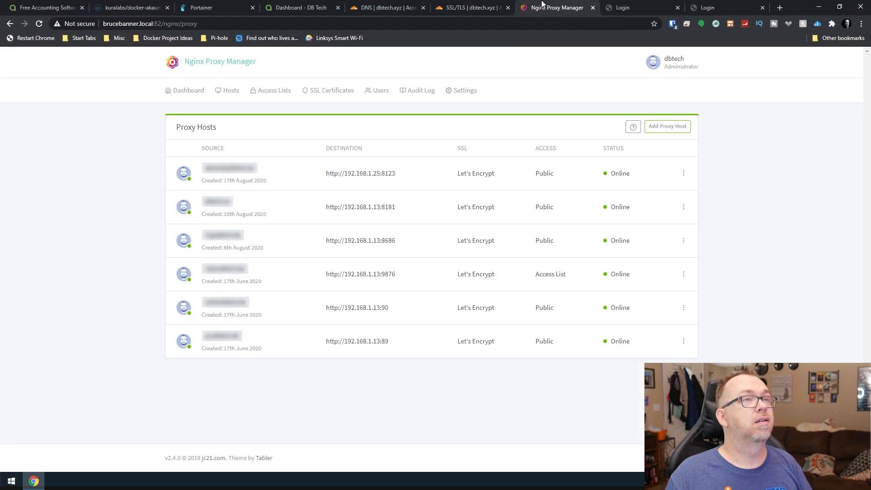
{"action": "left_click", "coordinate": [640, 7]}
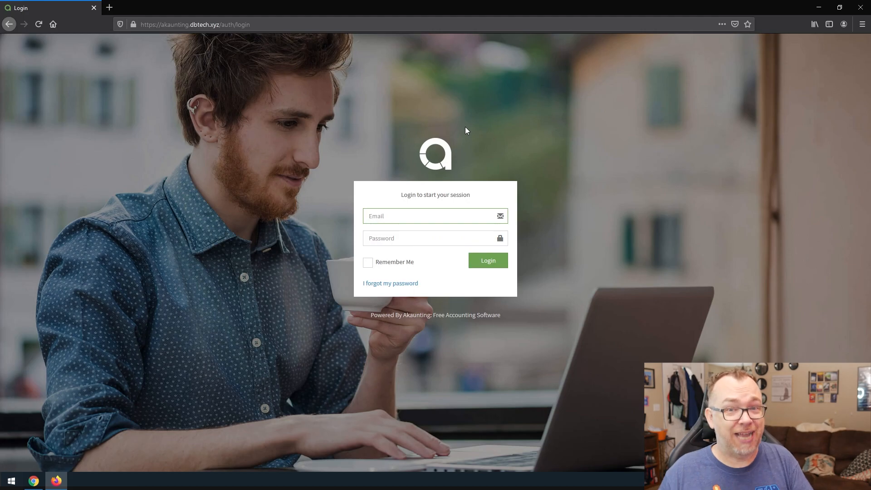
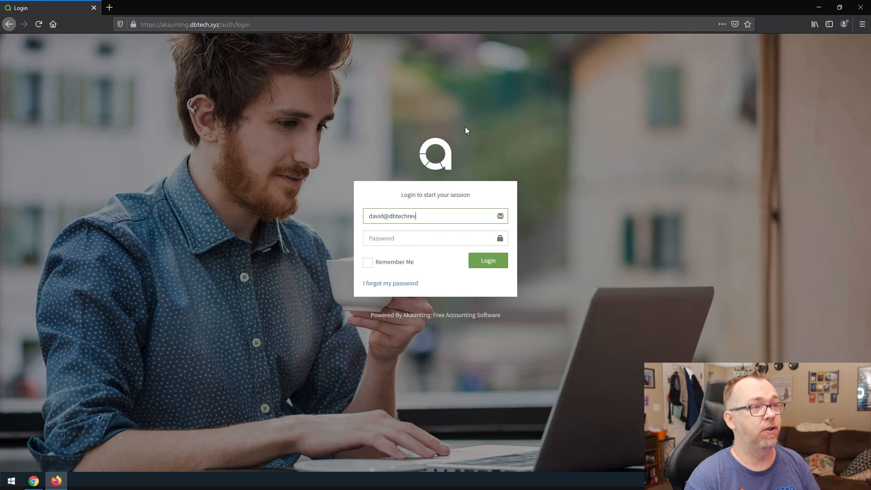
{"action": "type", "text": "••••"}
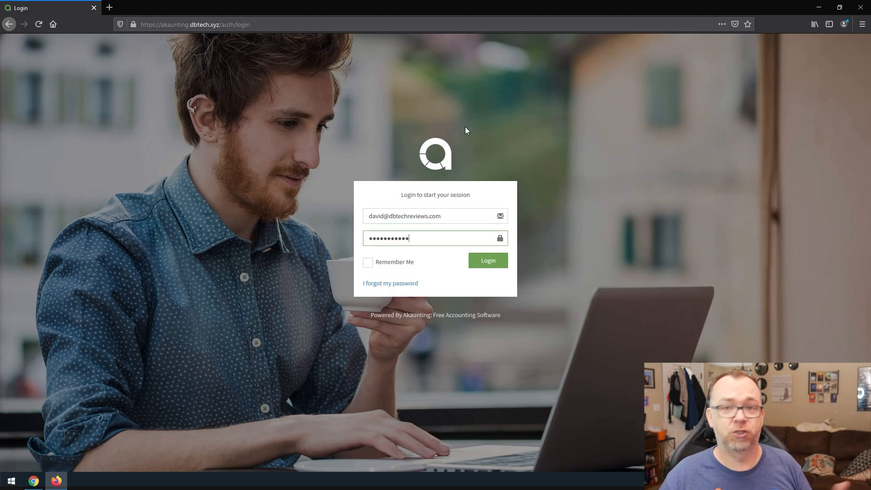
{"action": "left_click", "coordinate": [487, 261]}
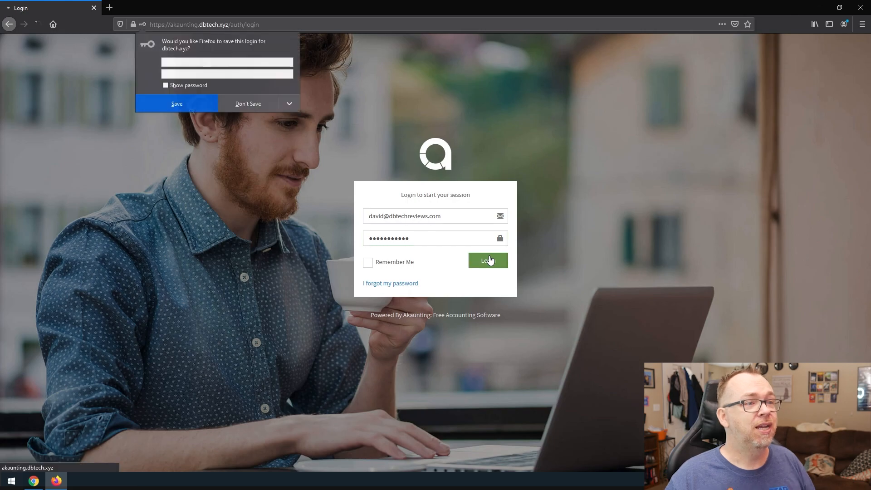
{"action": "left_click", "coordinate": [487, 260]}
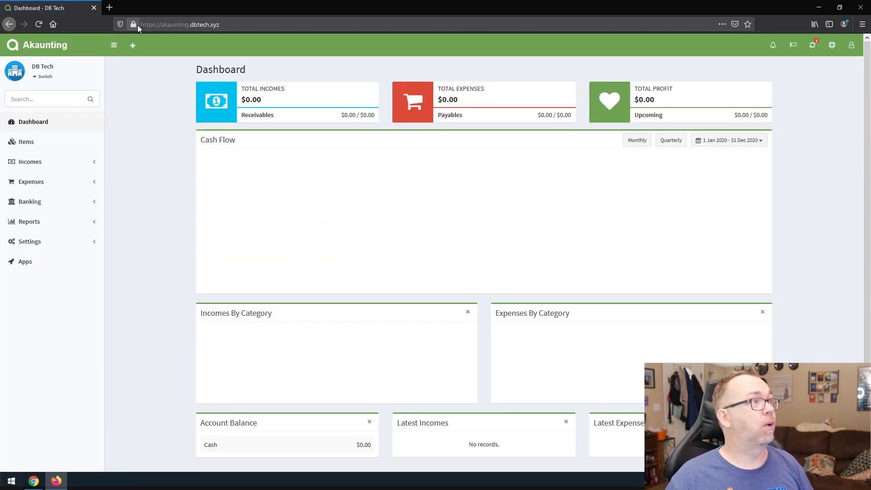
Confirm via the padlock that the connection to akaunting.dbtech.xyz is secure
{"action": "left_click", "coordinate": [133, 24]}
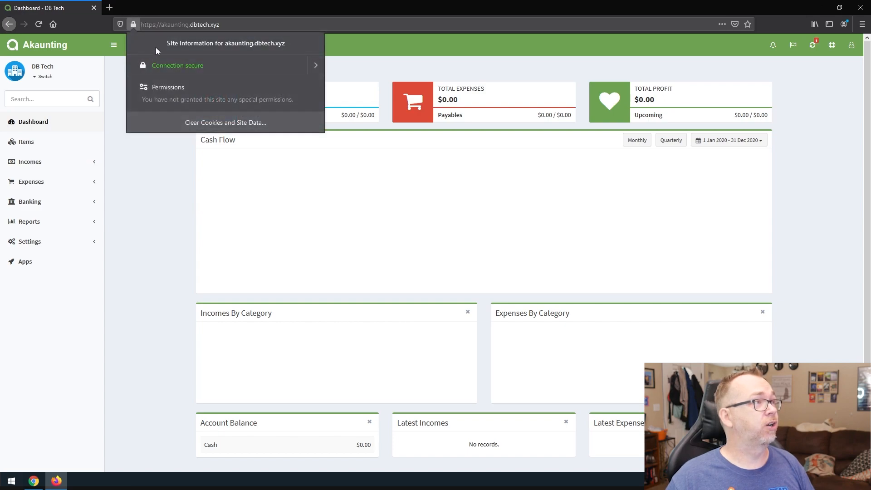
{"action": "left_click", "coordinate": [178, 64]}
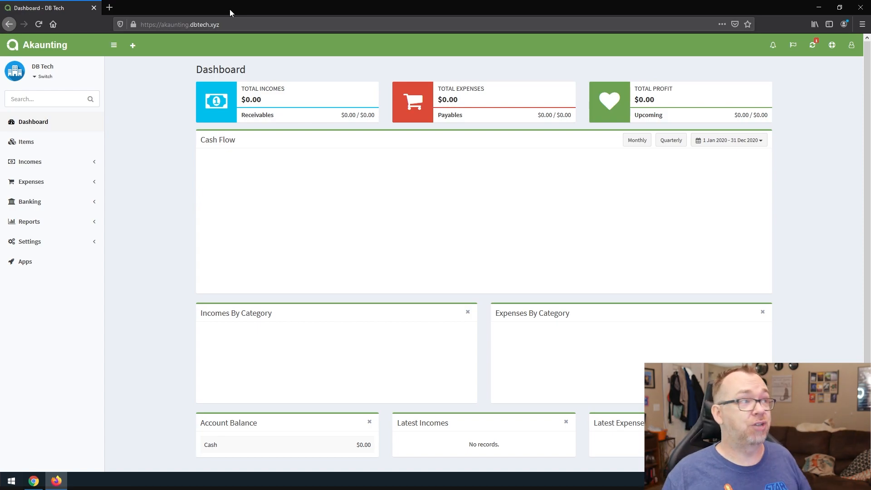
{"action": "mouse_move", "coordinate": [66, 126]}
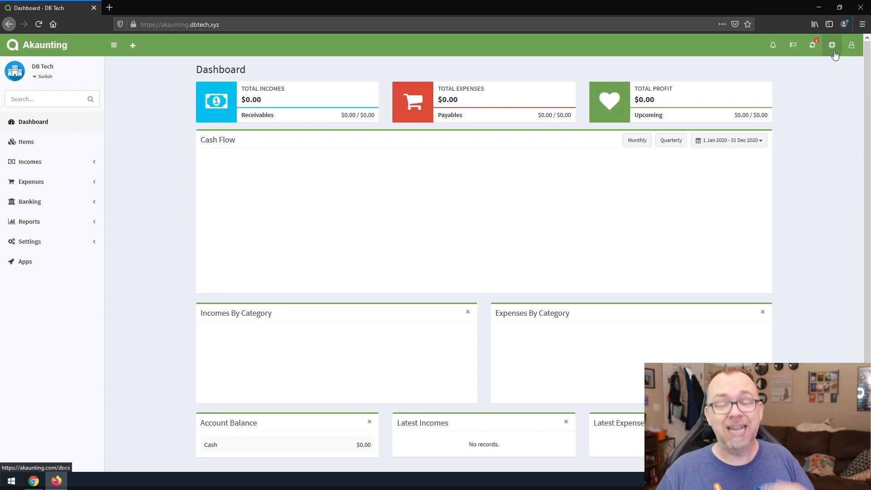
{"action": "mouse_move", "coordinate": [832, 45]}
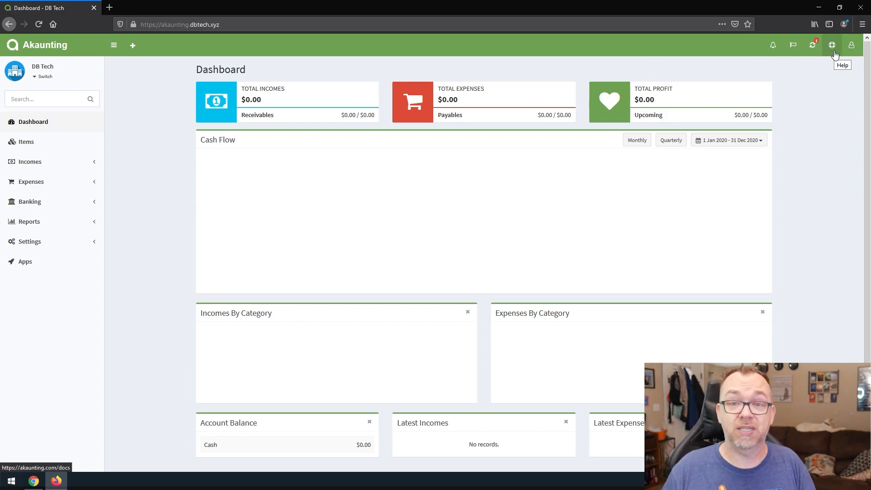